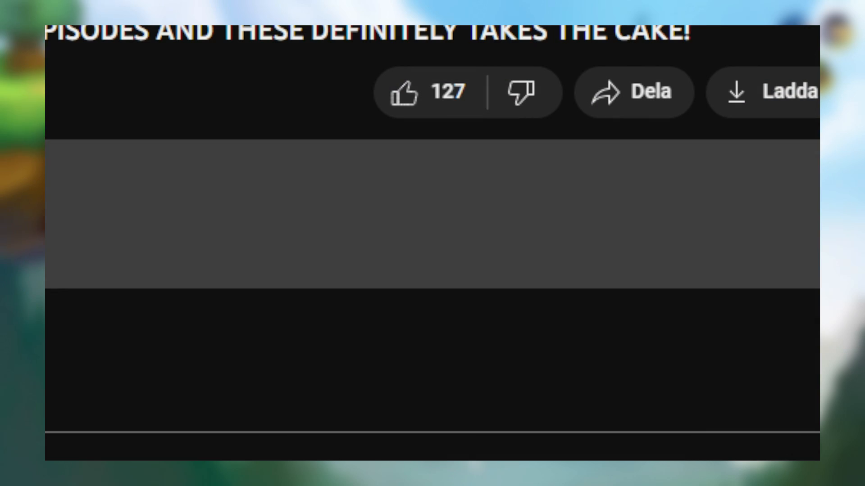
Write 'Please notice me' in the YouTube comment box after reaching the comments
{"action": "scroll", "scroll_direction": "down", "scroll_amount": 3}
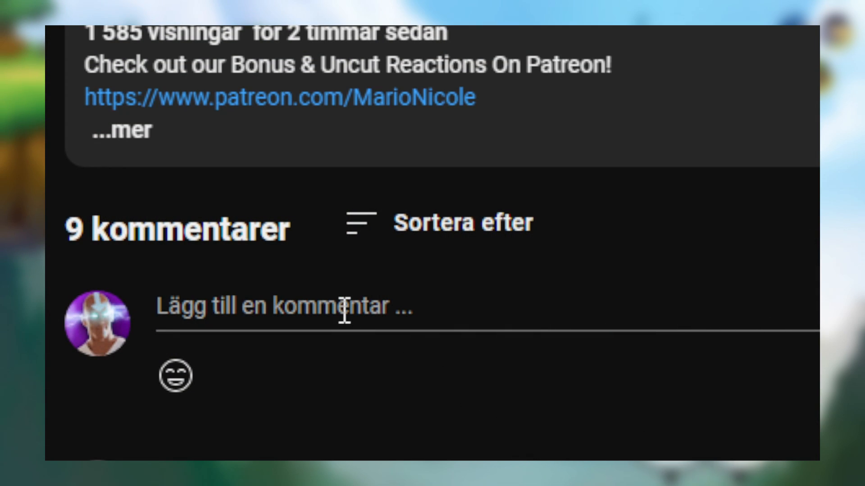
{"action": "type", "text": "Please notice me"}
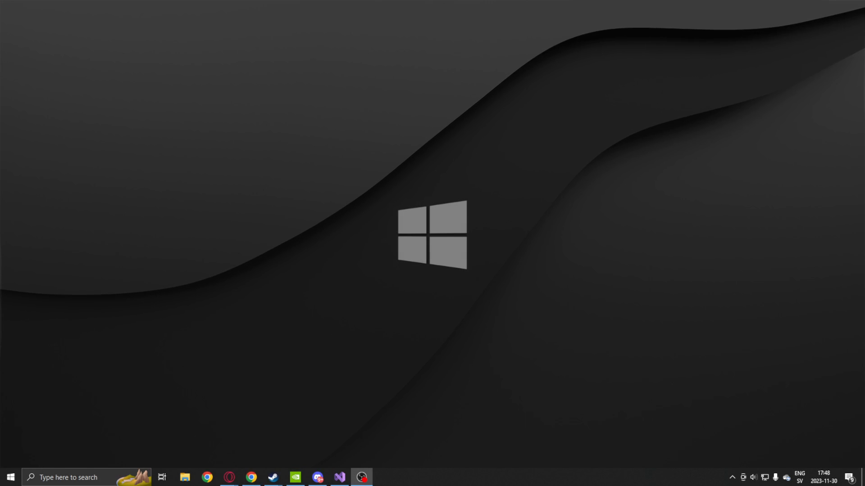
{"action": "mouse_move", "coordinate": [219, 190]}
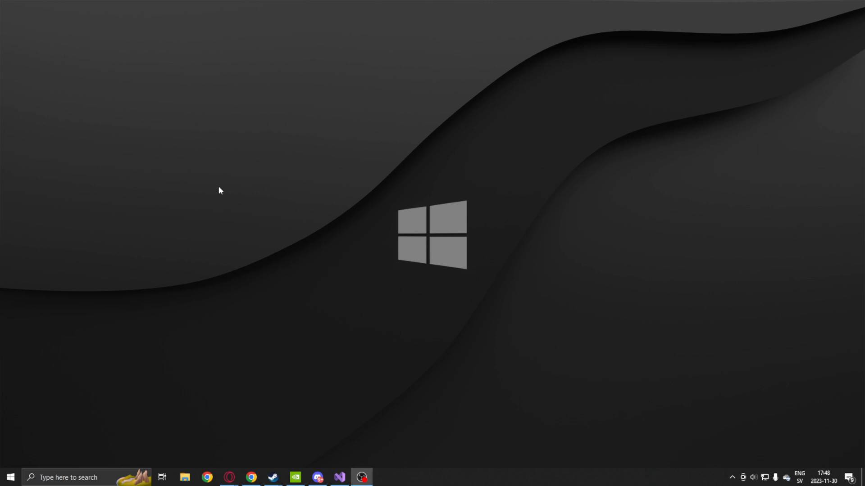
Restore Visual Studio from the taskbar and maximize the Program.cs code window
{"action": "left_click", "coordinate": [339, 478]}
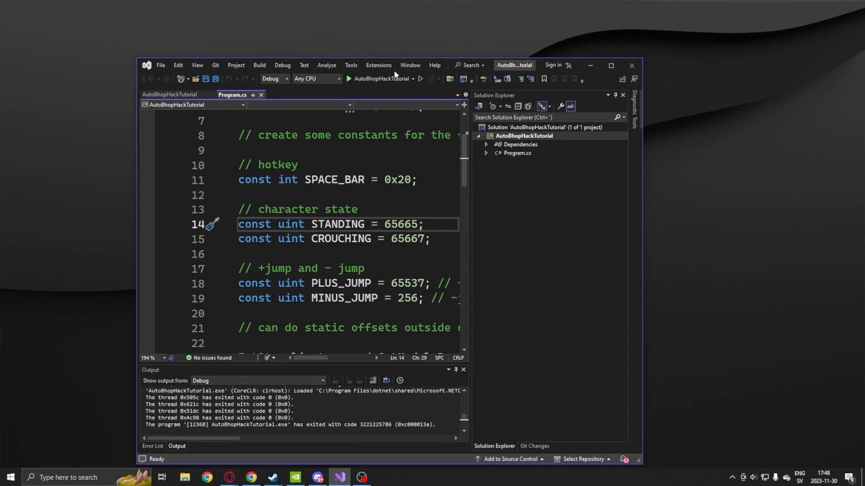
{"action": "left_click", "coordinate": [610, 65]}
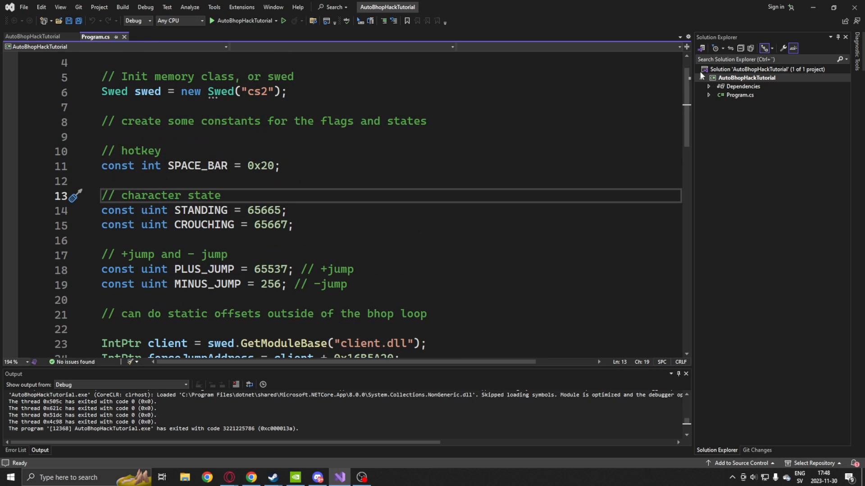
{"action": "mouse_move", "coordinate": [272, 477]}
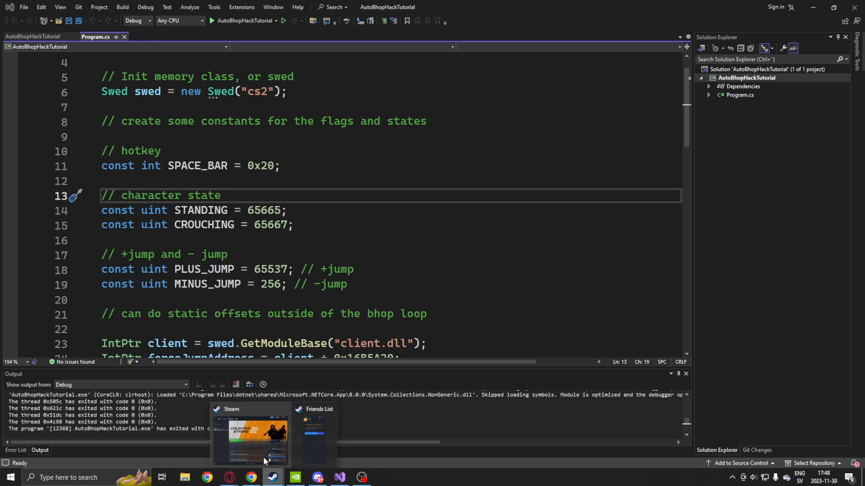
Show Counter-Strike 2's properties in Steam with the -insecure launch option selected
{"action": "left_click", "coordinate": [250, 436]}
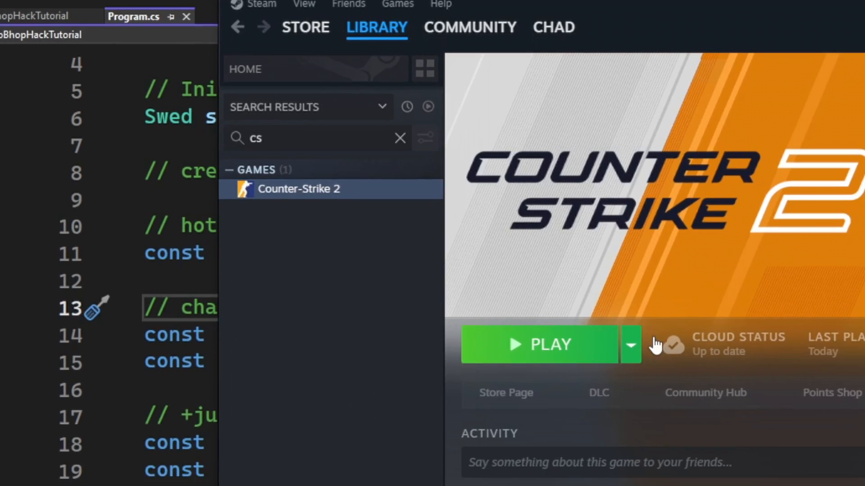
{"action": "left_click", "coordinate": [630, 345]}
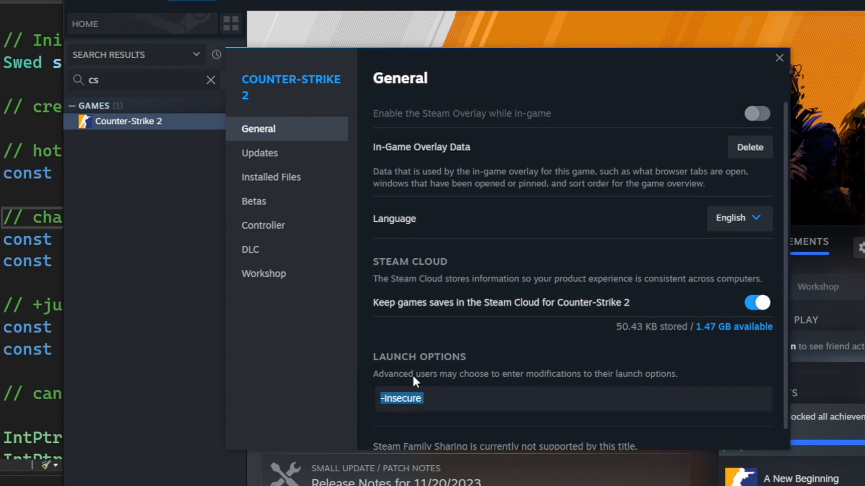
{"action": "left_click", "coordinate": [401, 398]}
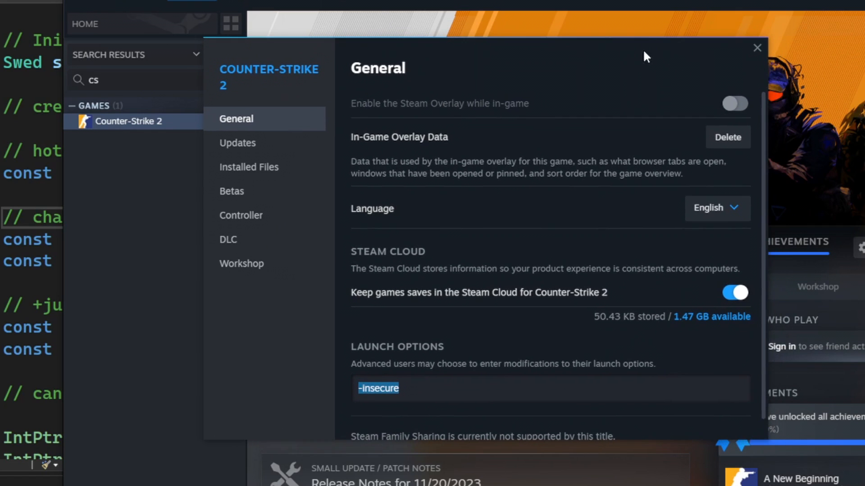
{"action": "mouse_move", "coordinate": [730, 87]}
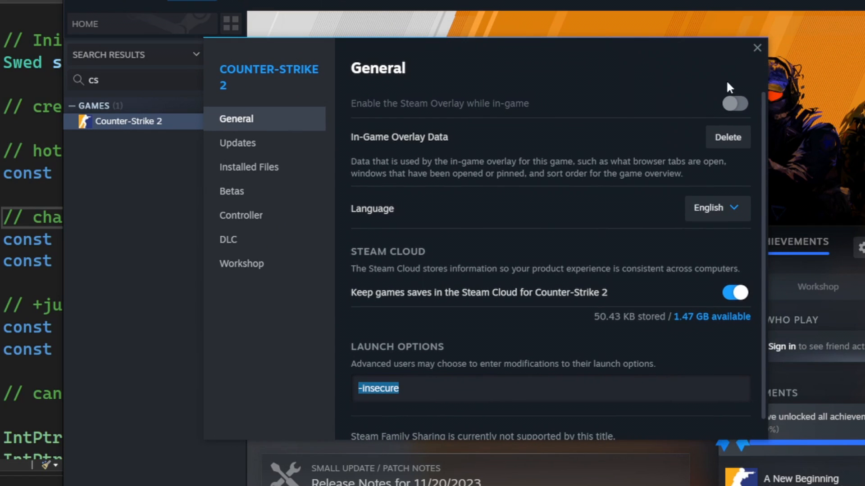
Launch CS2 into a warmup and jump repeatedly to test the auto bunny-hop
{"action": "left_click", "coordinate": [757, 47]}
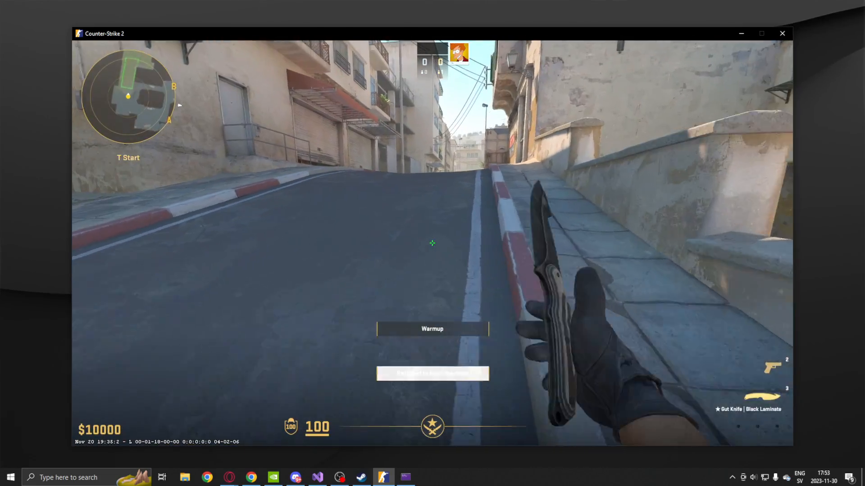
{"action": "key", "text": "b"}
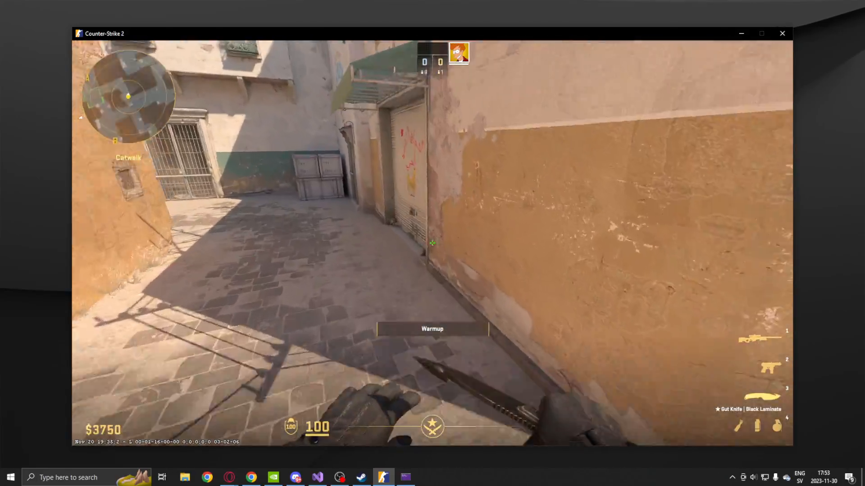
{"action": "key", "text": "1"}
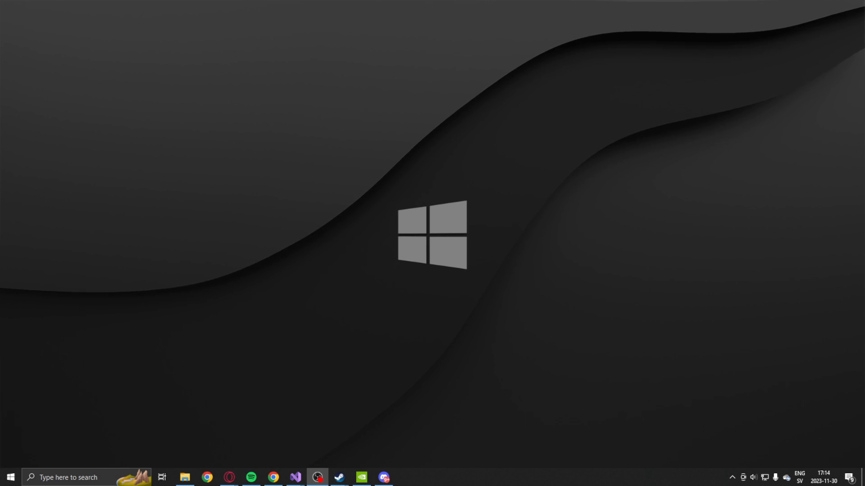
Recheck that Counter-Strike 2's launch options still read -insecure, then close the properties
{"action": "left_click", "coordinate": [339, 478]}
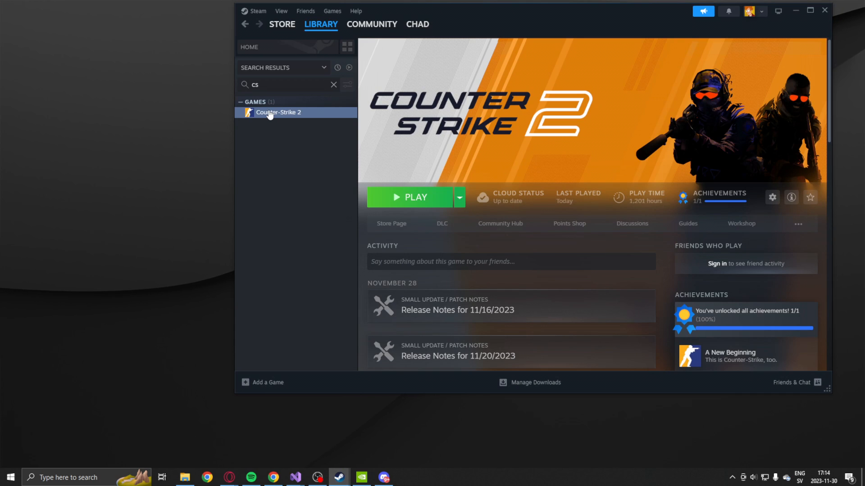
{"action": "right_click", "coordinate": [277, 112]}
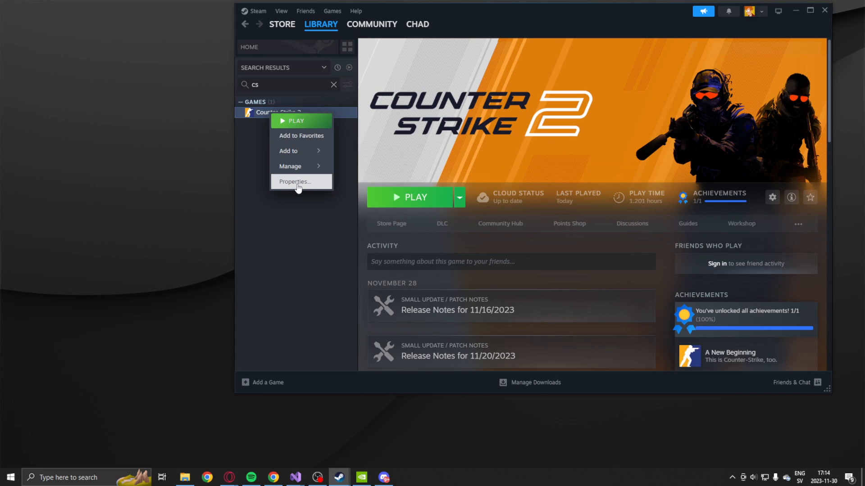
{"action": "left_click", "coordinate": [296, 181]}
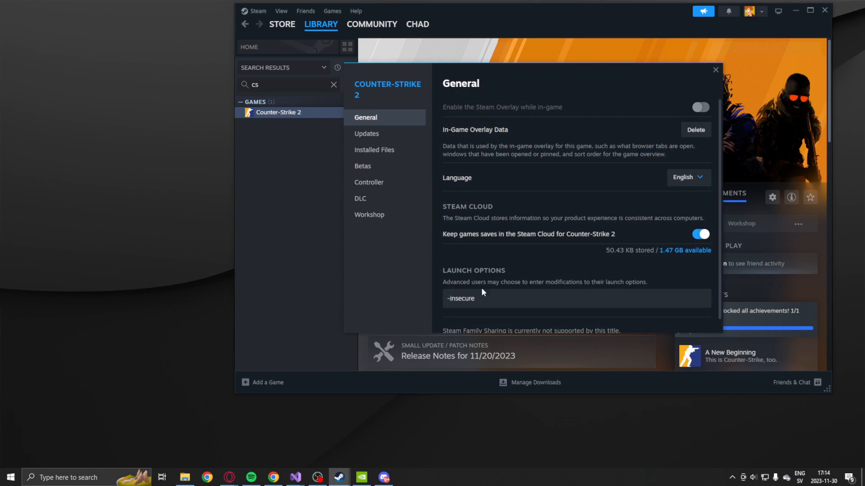
{"action": "double_click", "coordinate": [460, 299]}
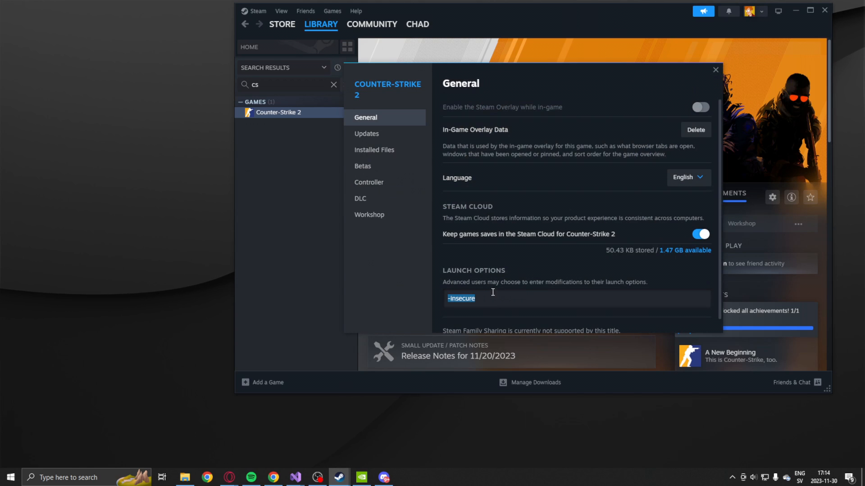
{"action": "mouse_move", "coordinate": [399, 287]}
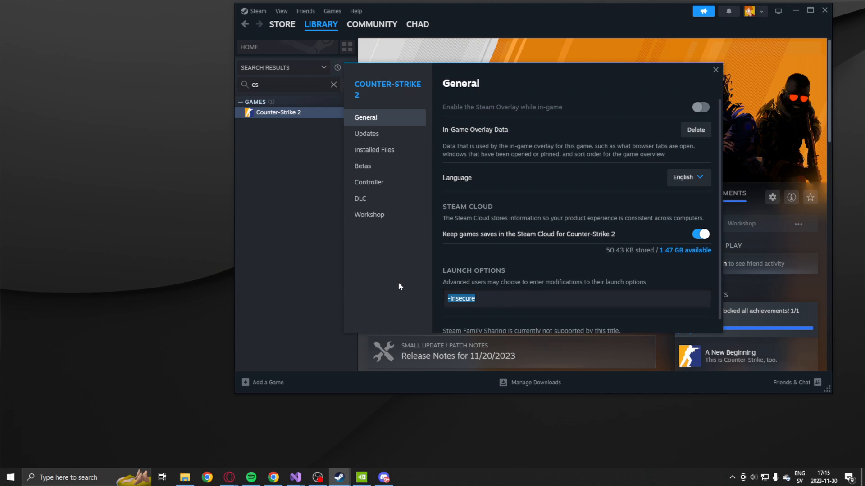
{"action": "left_click", "coordinate": [475, 299]}
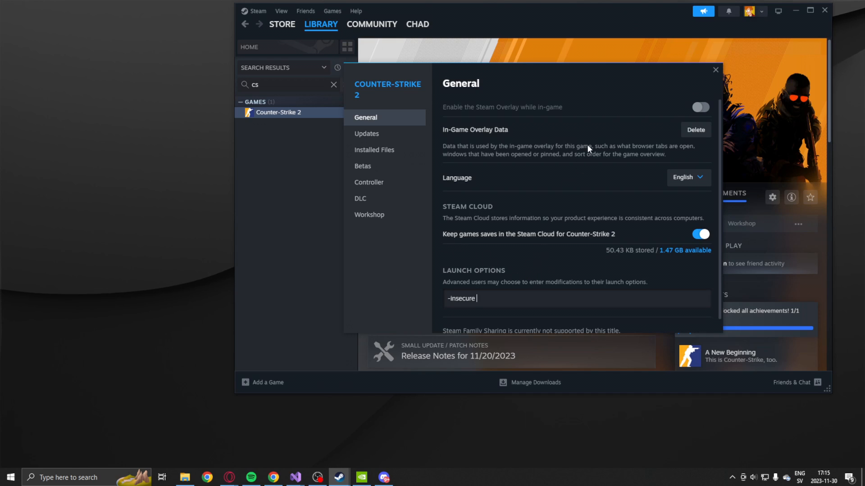
{"action": "mouse_move", "coordinate": [606, 154]}
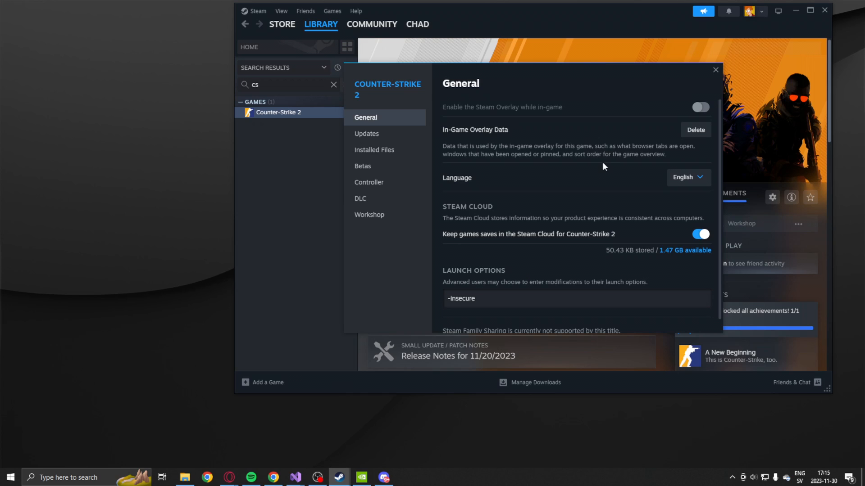
{"action": "mouse_move", "coordinate": [619, 164]}
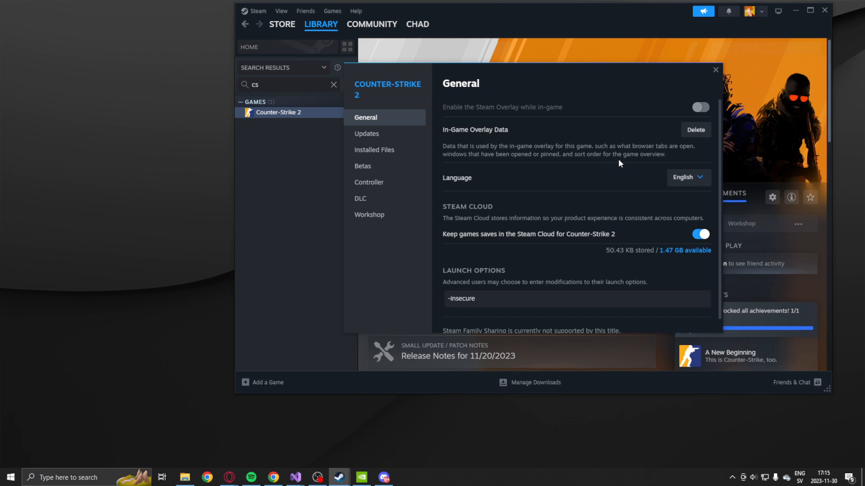
{"action": "mouse_move", "coordinate": [595, 82]}
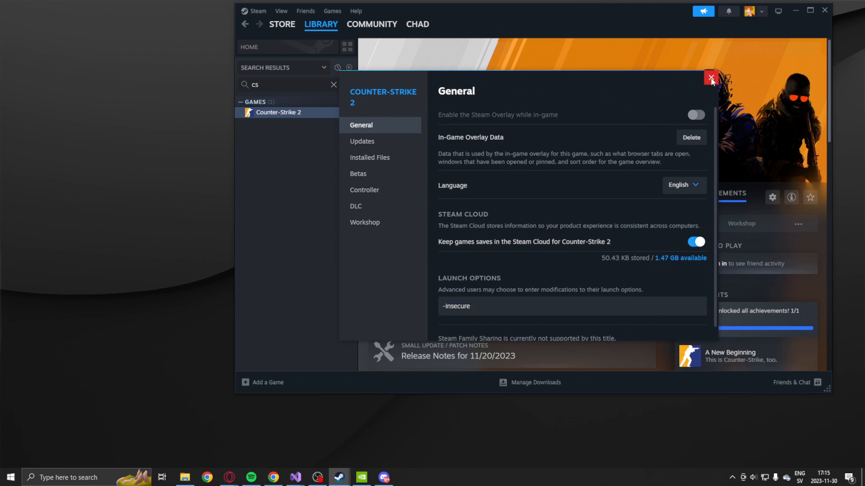
{"action": "left_click", "coordinate": [710, 77]}
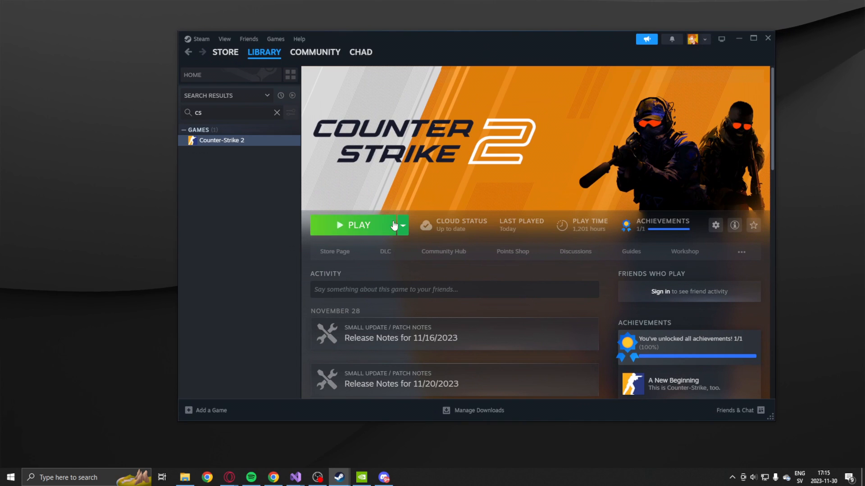
{"action": "mouse_move", "coordinate": [466, 119]}
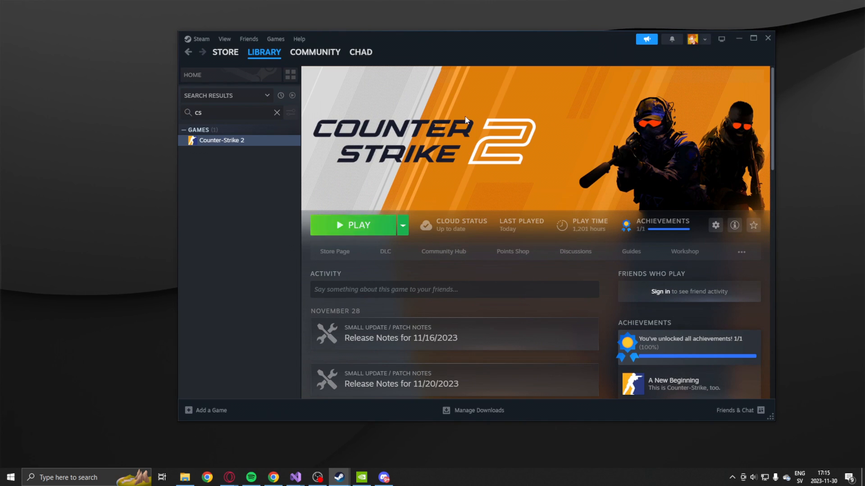
Relaunch CS2, queue a Dust II casual match and dismiss the VAC insecure-mode warning
{"action": "left_click", "coordinate": [356, 225]}
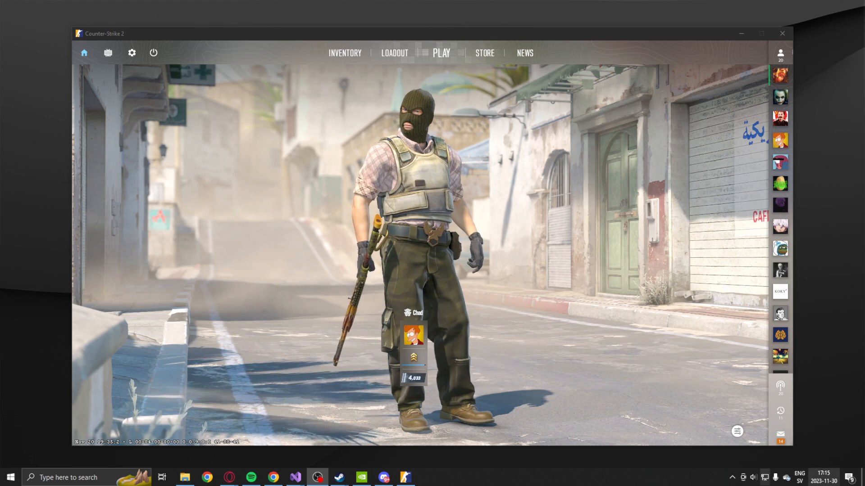
{"action": "left_click", "coordinate": [441, 53]}
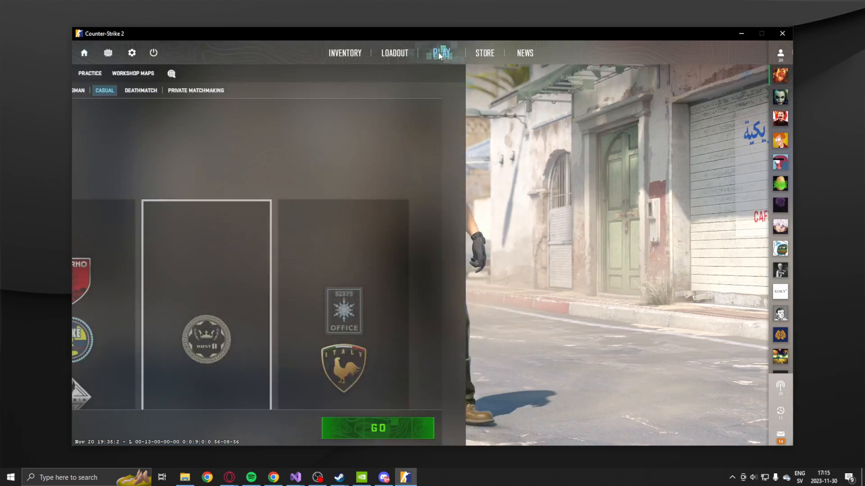
{"action": "left_click", "coordinate": [441, 52]}
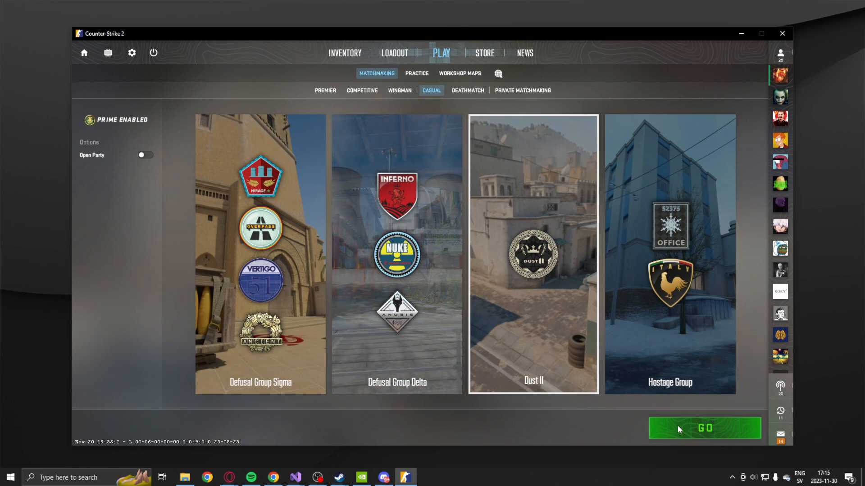
{"action": "left_click", "coordinate": [704, 429]}
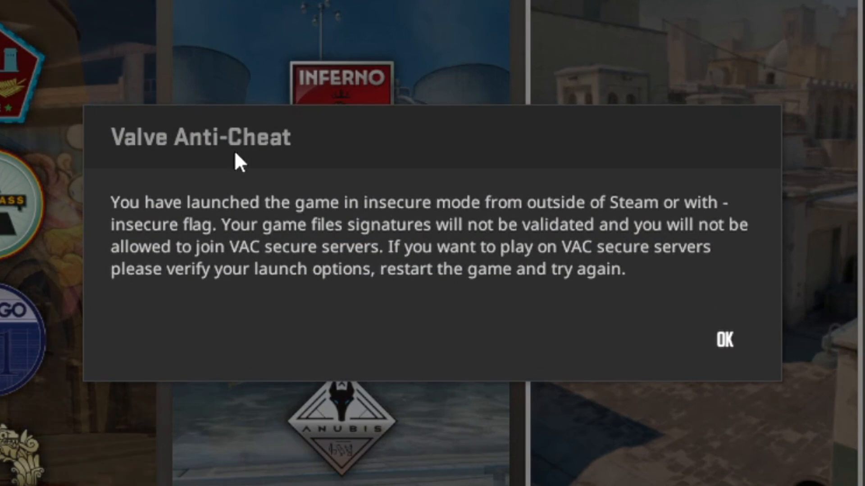
{"action": "mouse_move", "coordinate": [161, 226]}
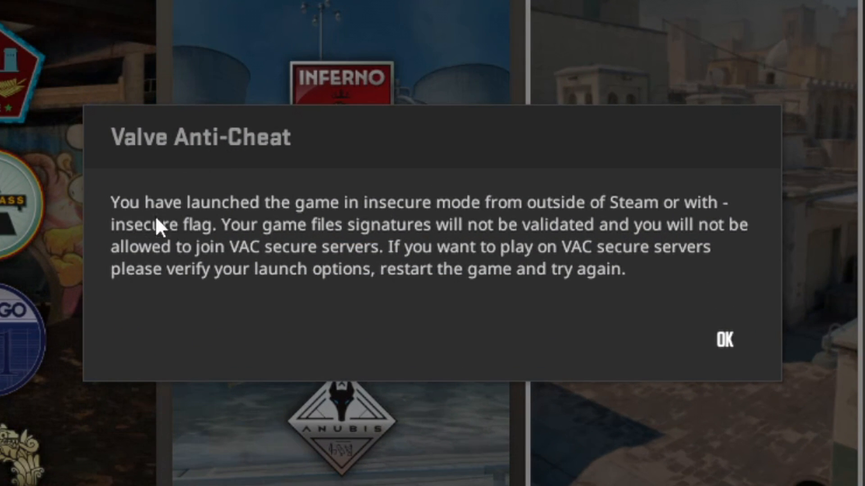
{"action": "mouse_move", "coordinate": [400, 223]}
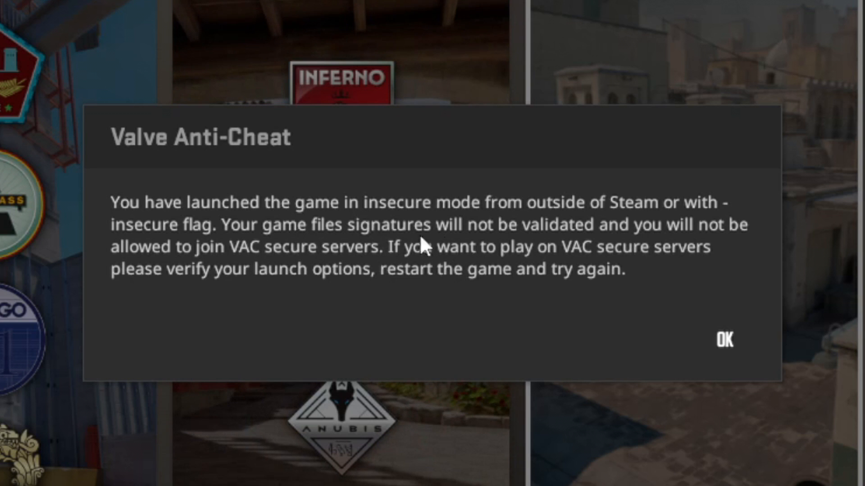
{"action": "mouse_move", "coordinate": [535, 301]}
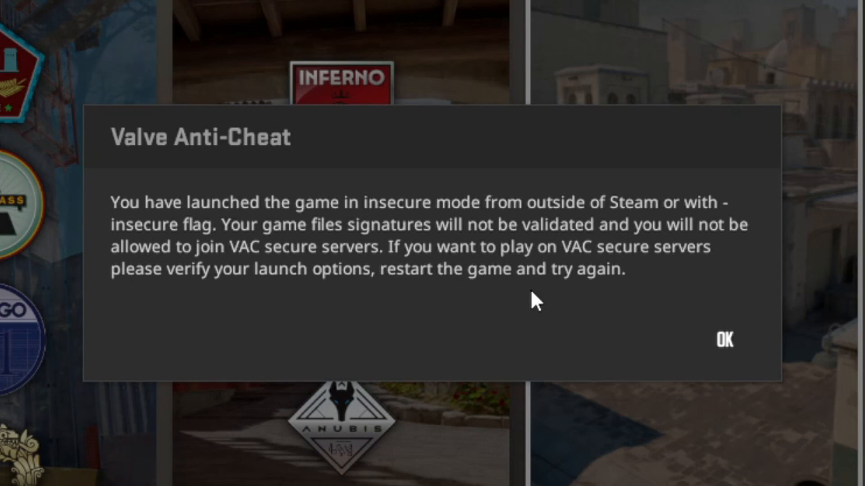
{"action": "mouse_move", "coordinate": [522, 128]}
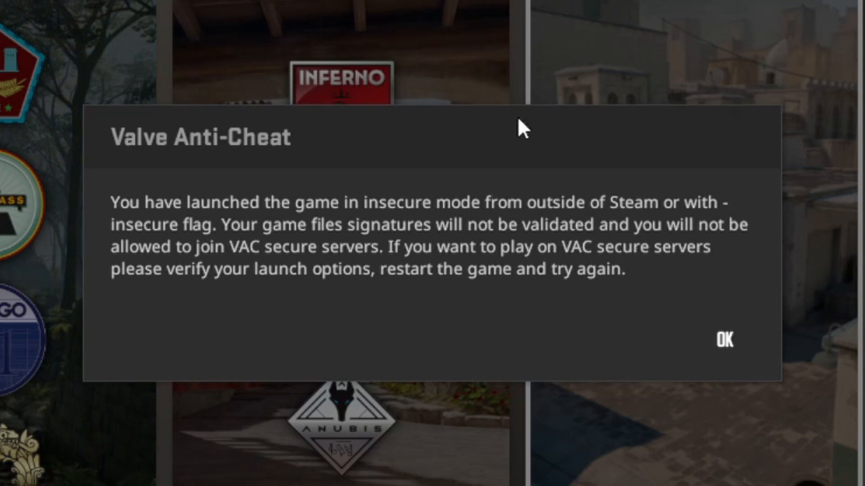
{"action": "left_click", "coordinate": [723, 340]}
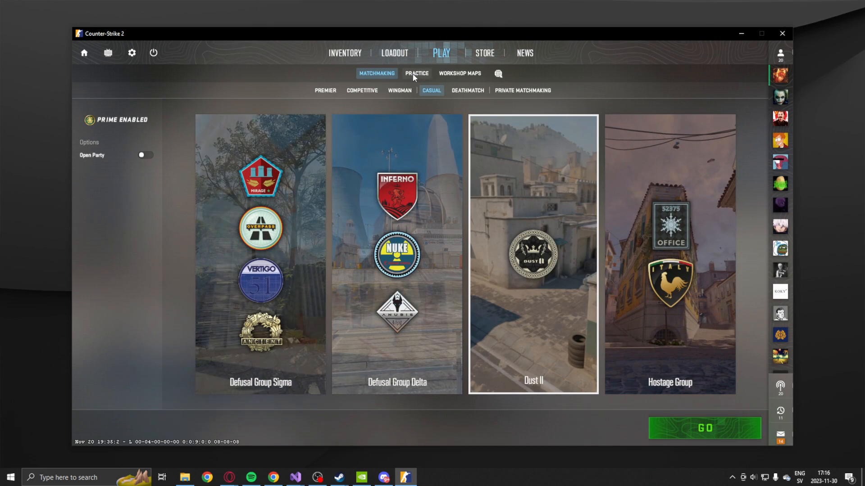
Start a Dust II practice match from the Practice tab
{"action": "left_click", "coordinate": [416, 73]}
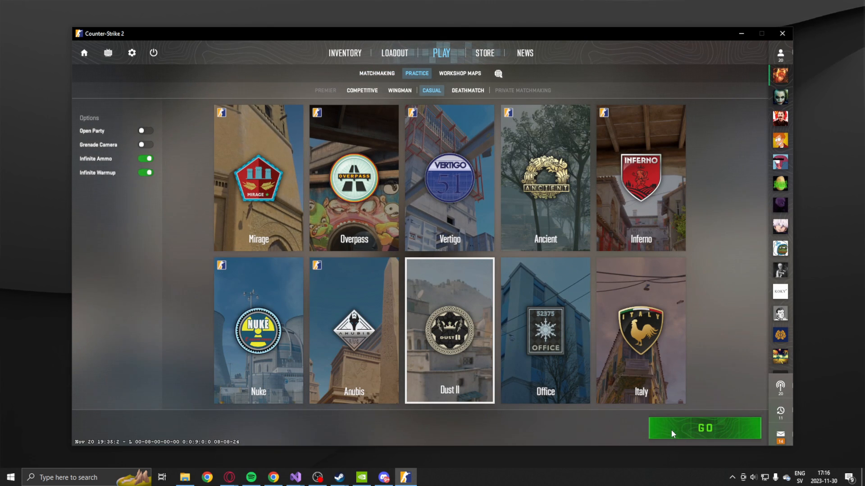
{"action": "left_click", "coordinate": [704, 428]}
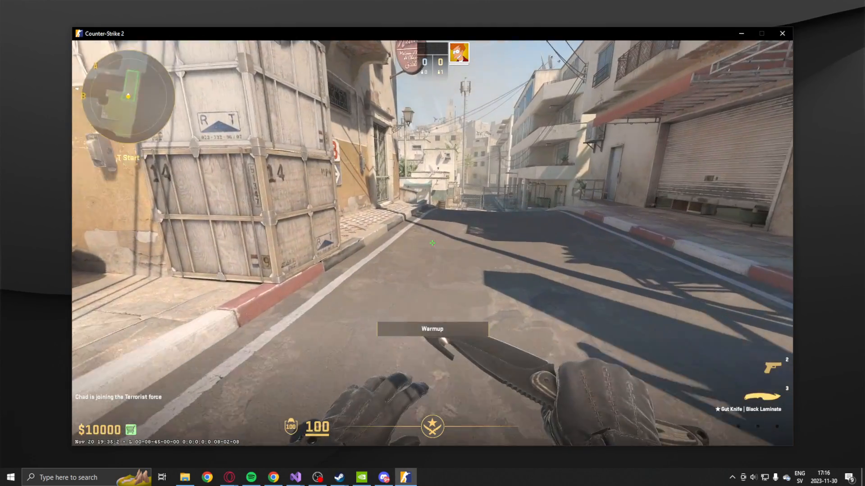
Switch from the knife to the pistol with the weapon keys in warmup
{"action": "key", "text": "2"}
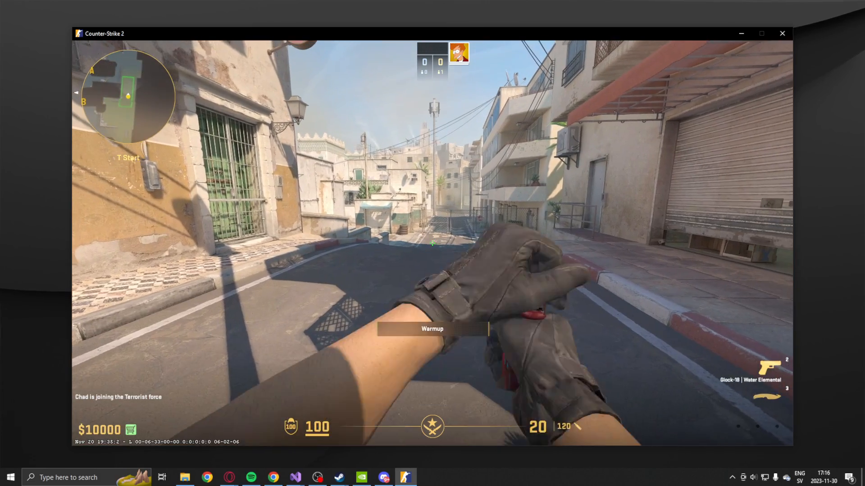
{"action": "key", "text": "3"}
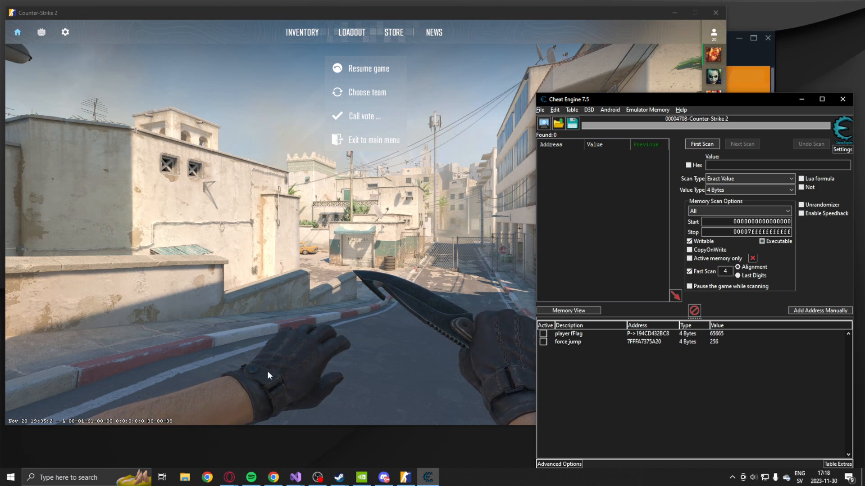
Switch from the game over to the browser window
{"action": "left_click", "coordinate": [273, 477]}
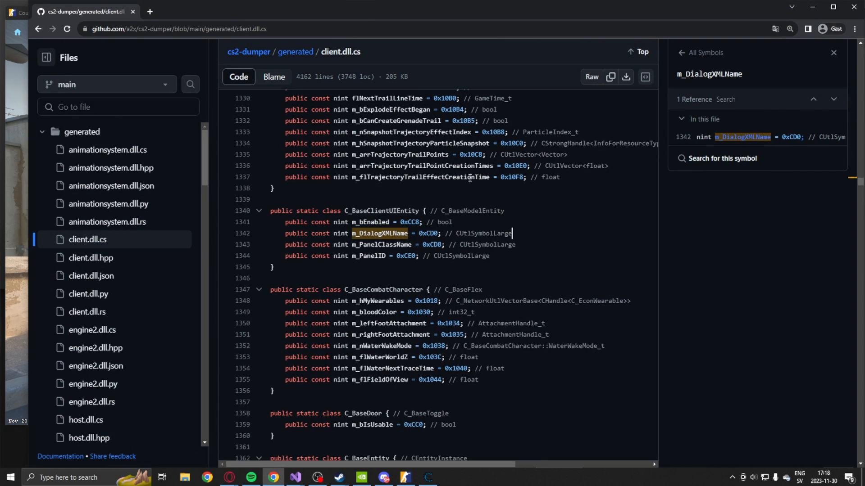
{"action": "mouse_move", "coordinate": [239, 57]}
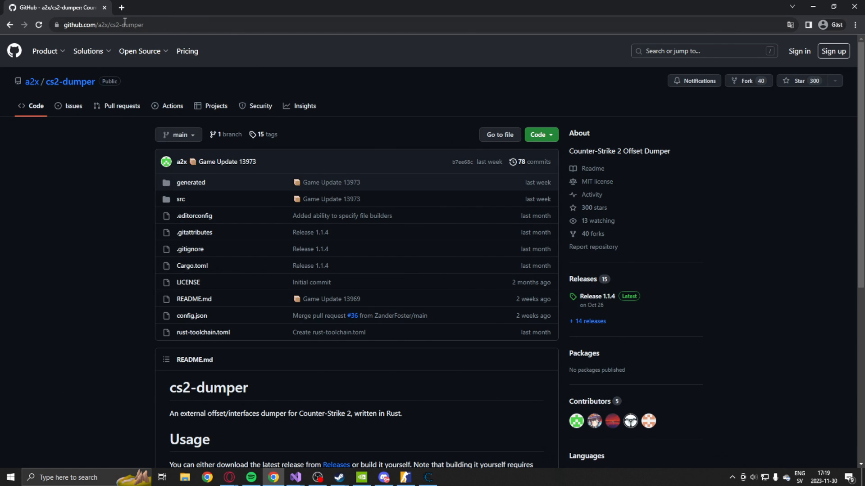
{"action": "mouse_move", "coordinate": [137, 44]}
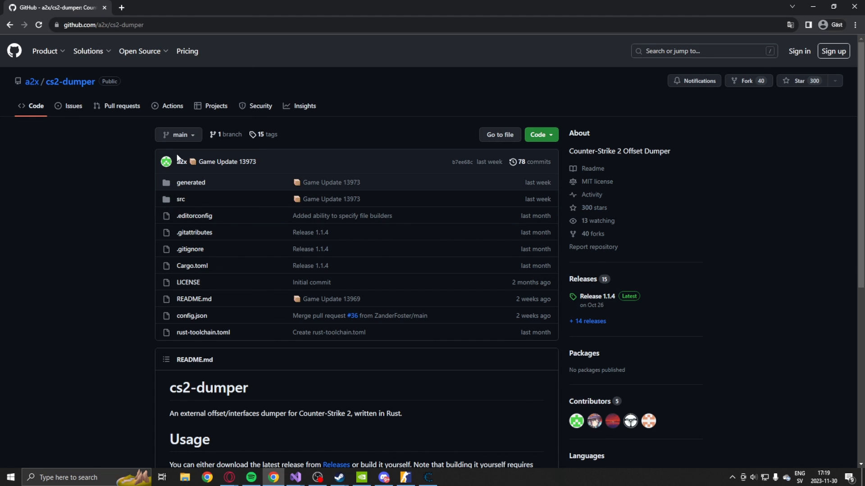
{"action": "mouse_move", "coordinate": [166, 226]}
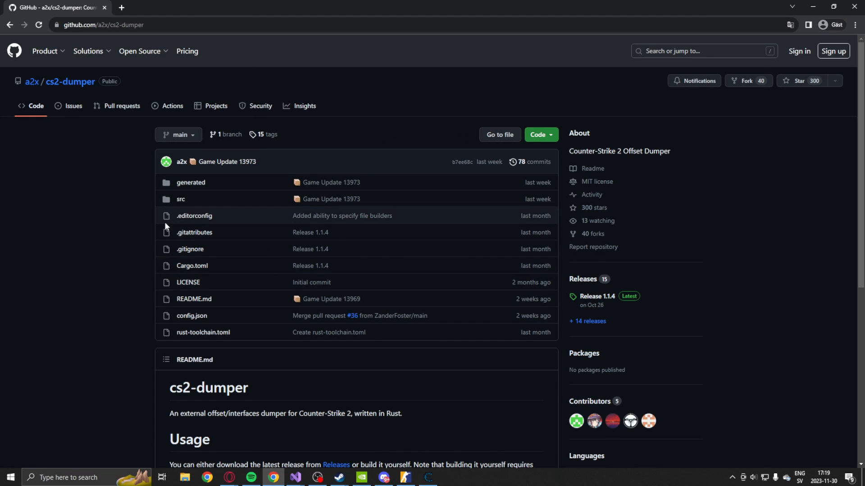
{"action": "mouse_move", "coordinate": [190, 183]}
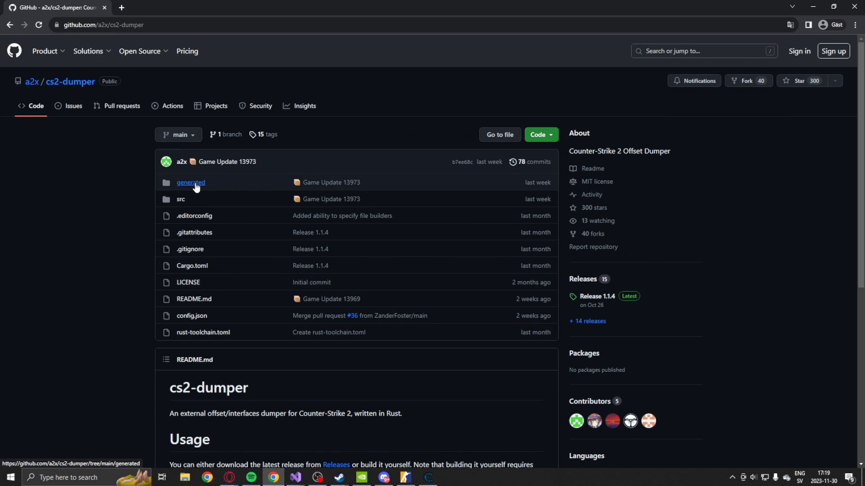
Find and open offsets.cs inside the cs2-dumper generated folder
{"action": "left_click", "coordinate": [190, 183]}
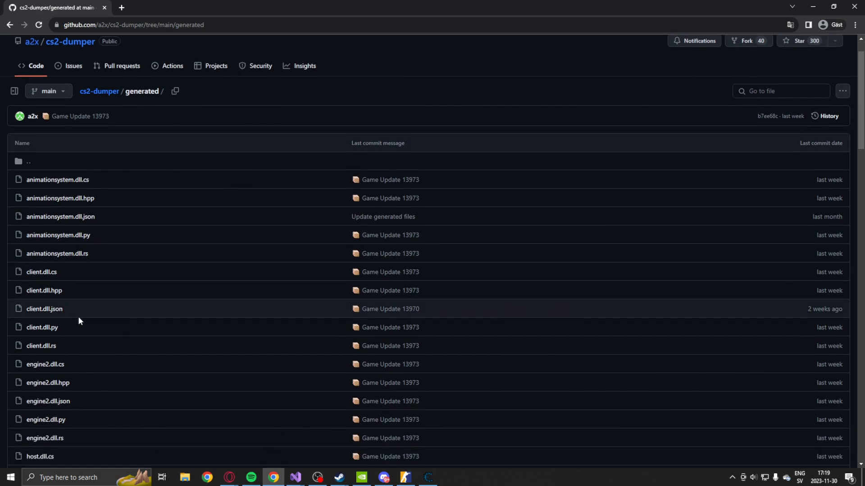
{"action": "scroll", "scroll_direction": "down", "scroll_amount": 3}
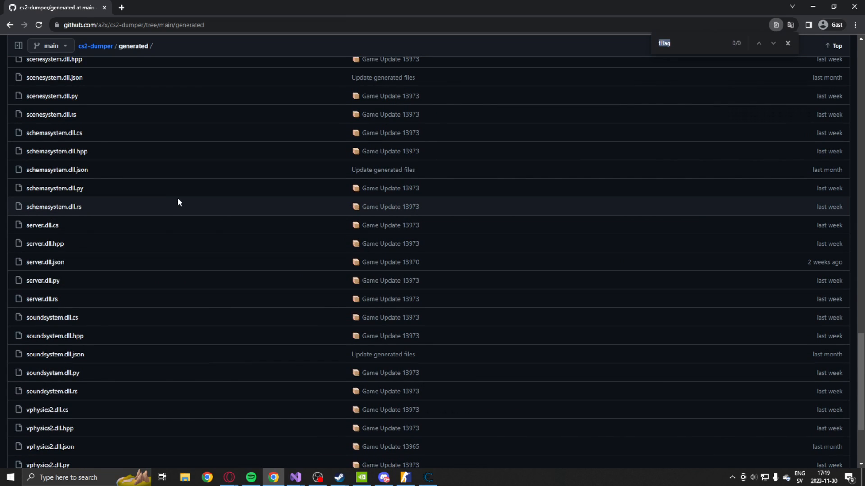
{"action": "mouse_move", "coordinate": [254, 213]}
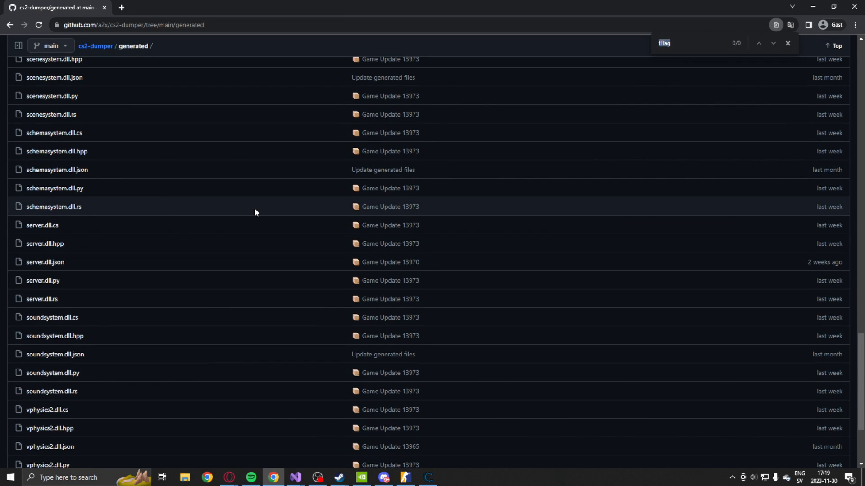
{"action": "type", "text": "offsets.cs"}
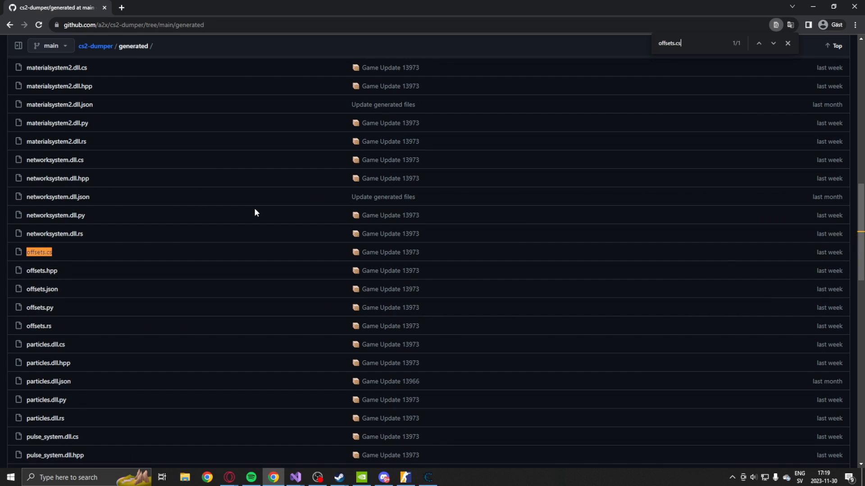
{"action": "left_click", "coordinate": [38, 252]}
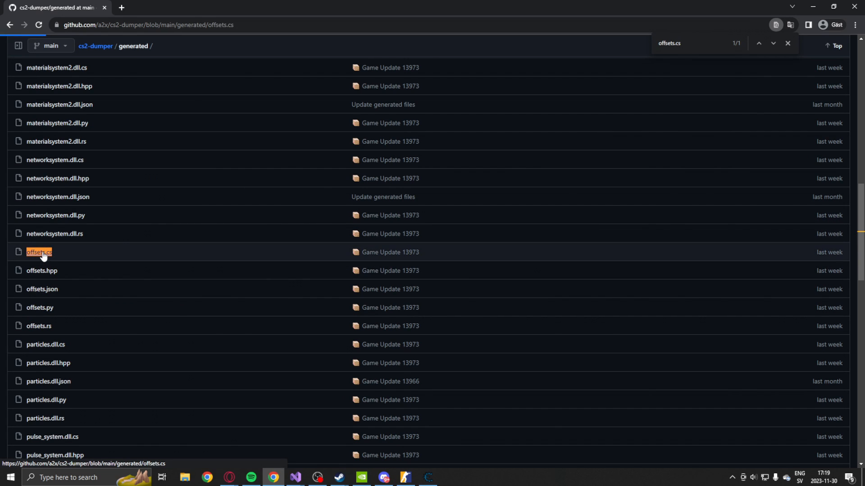
{"action": "left_click", "coordinate": [39, 252]}
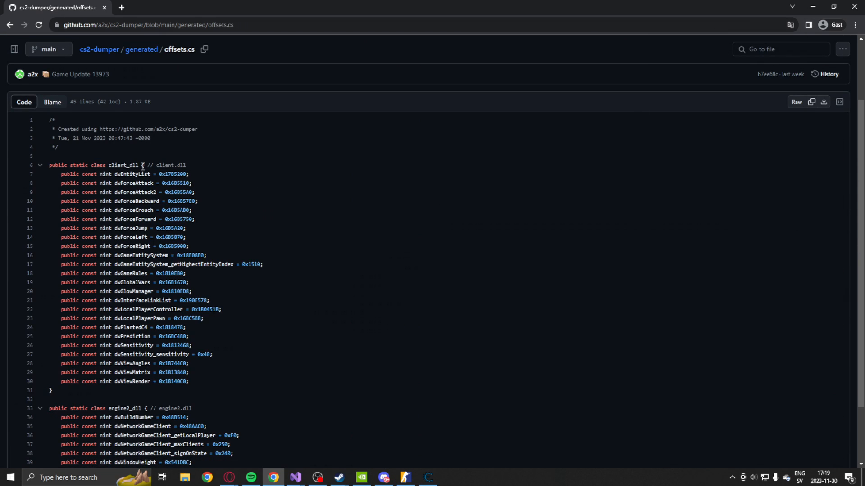
Select the dwForceJump value 0x16B5A20 in offsets.cs and bring Cheat Engine to the front
{"action": "scroll", "scroll_direction": "down", "scroll_amount": 3}
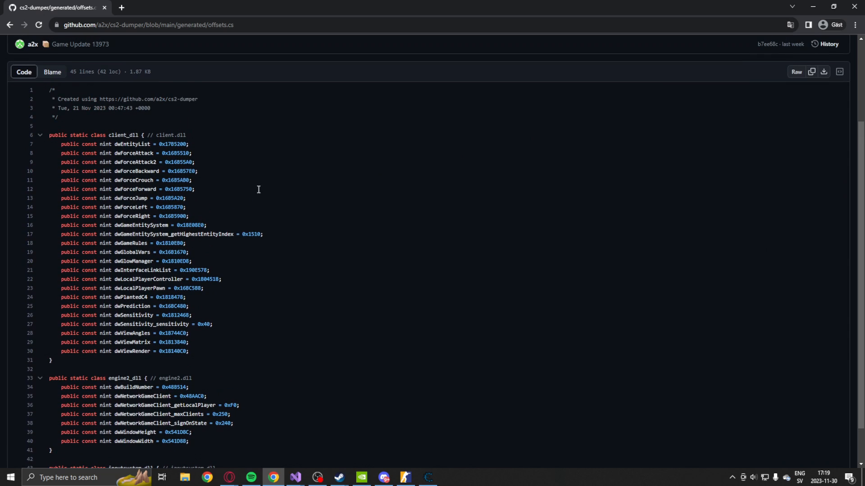
{"action": "mouse_move", "coordinate": [171, 198]}
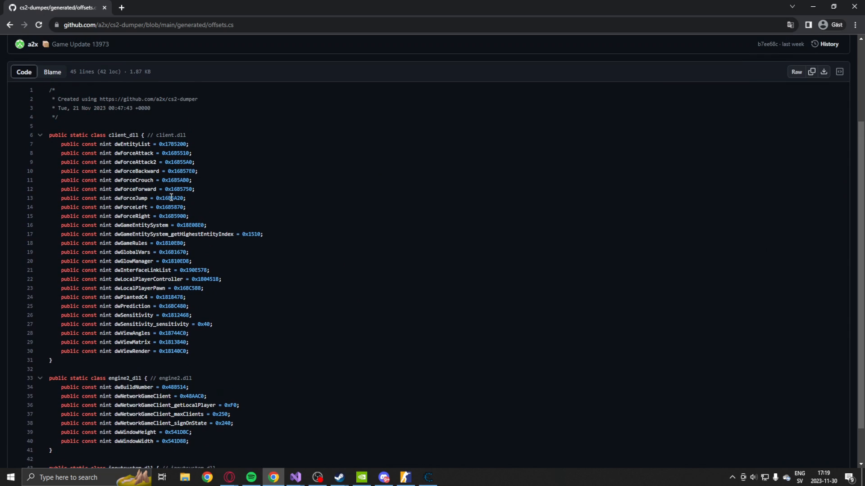
{"action": "double_click", "coordinate": [169, 198]}
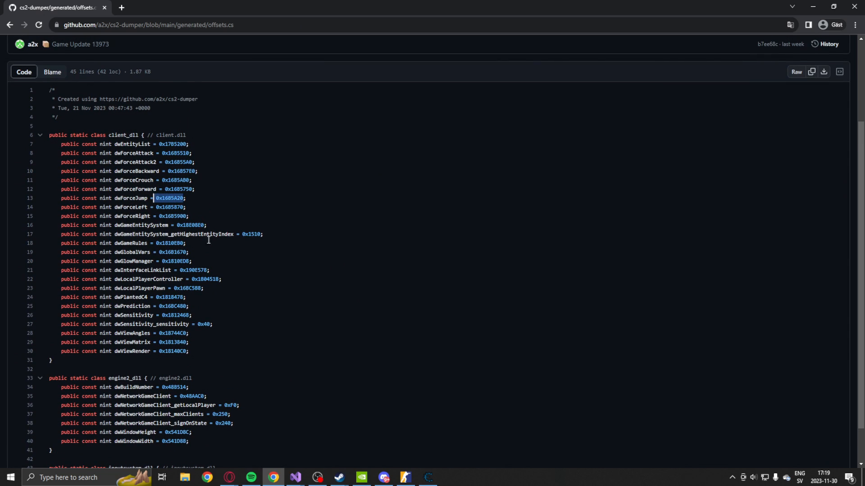
{"action": "left_click", "coordinate": [427, 478]}
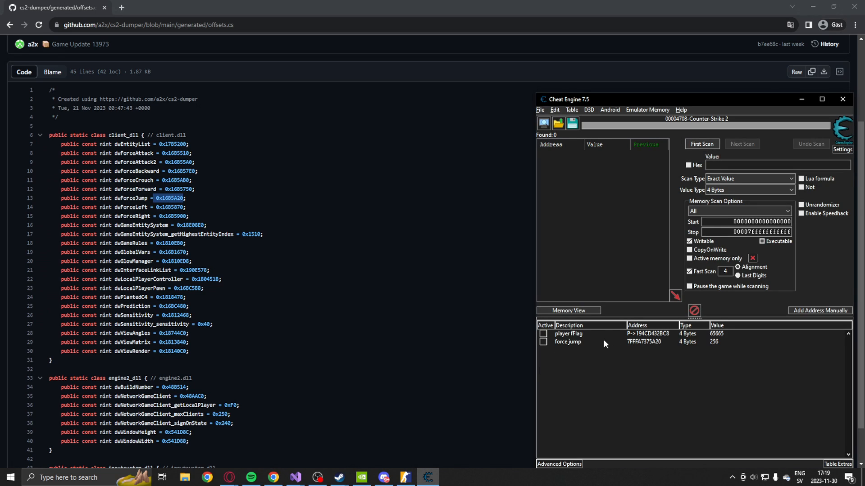
Inspect the force jump entry's address details, confirming client.dll+0x16B5A20, then dismiss them
{"action": "left_click", "coordinate": [566, 342]}
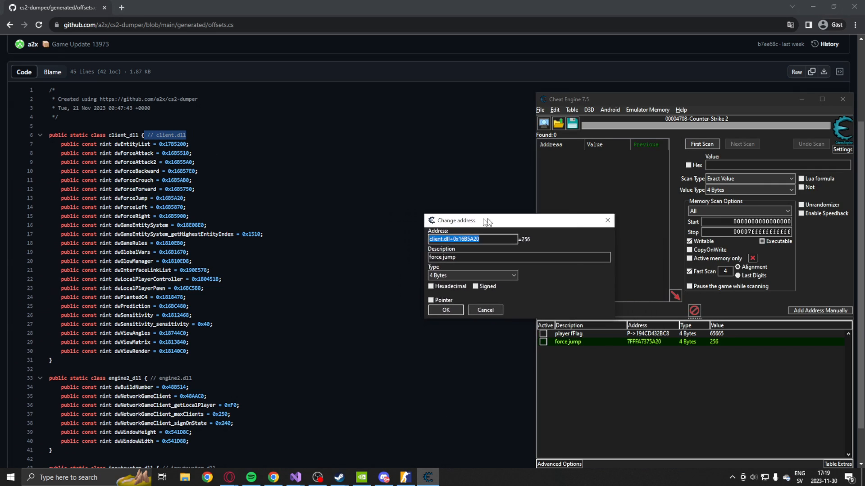
{"action": "left_click_drag", "start_coordinate": [486, 221], "coordinate": [522, 222]}
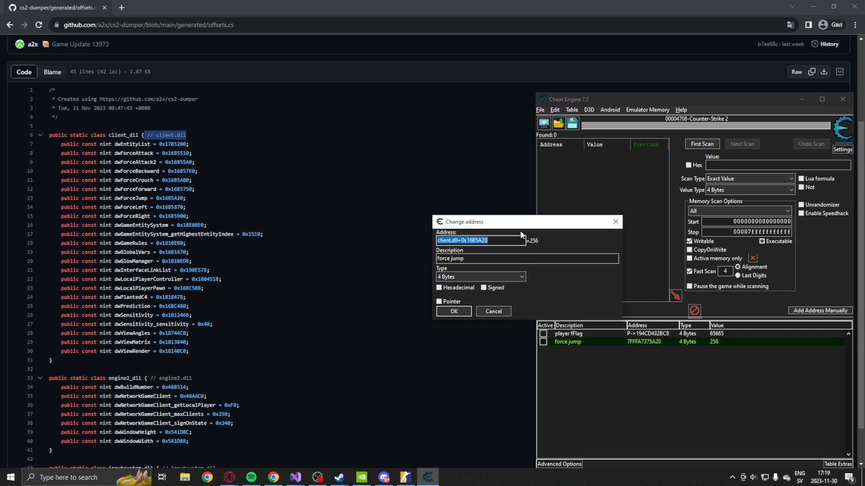
{"action": "left_click_drag", "start_coordinate": [478, 222], "coordinate": [546, 220]}
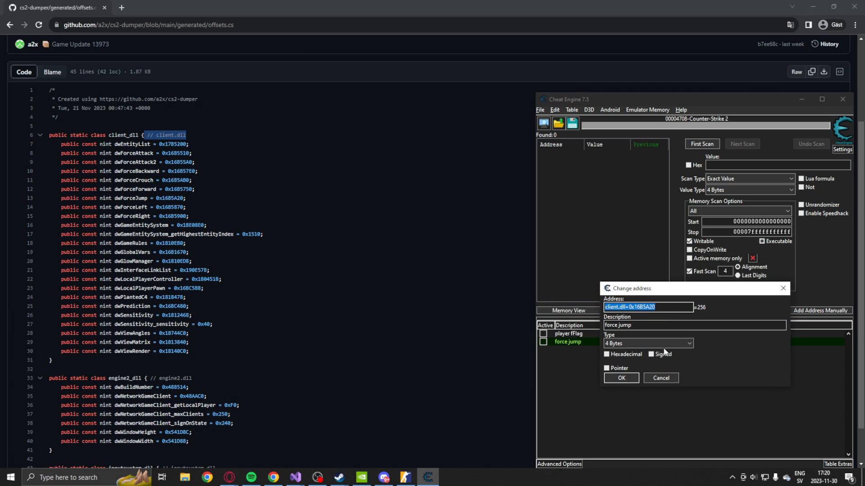
{"action": "left_click", "coordinate": [620, 378]}
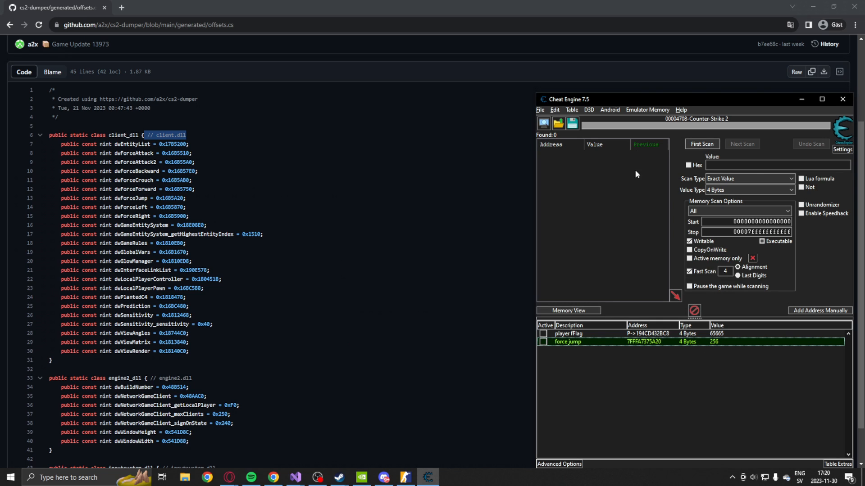
{"action": "mouse_move", "coordinate": [665, 101]}
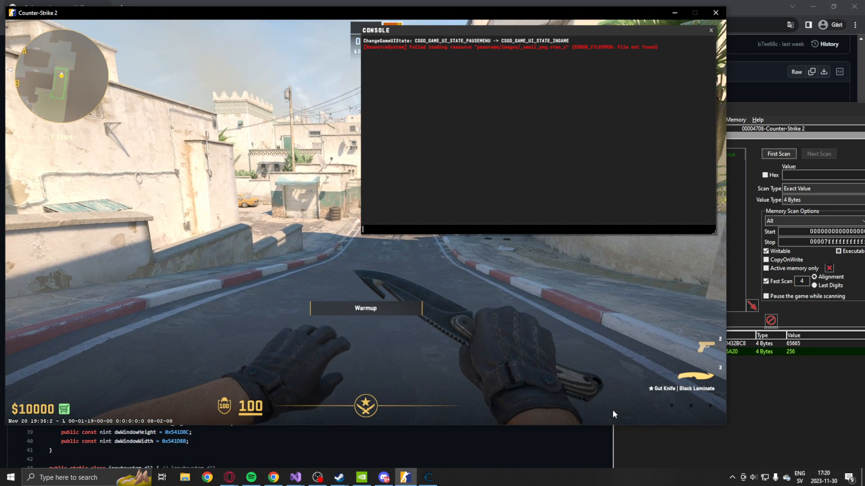
Set the force jump value to 65537 twice to trigger jumps in-game
{"action": "type", "text": "+jump"}
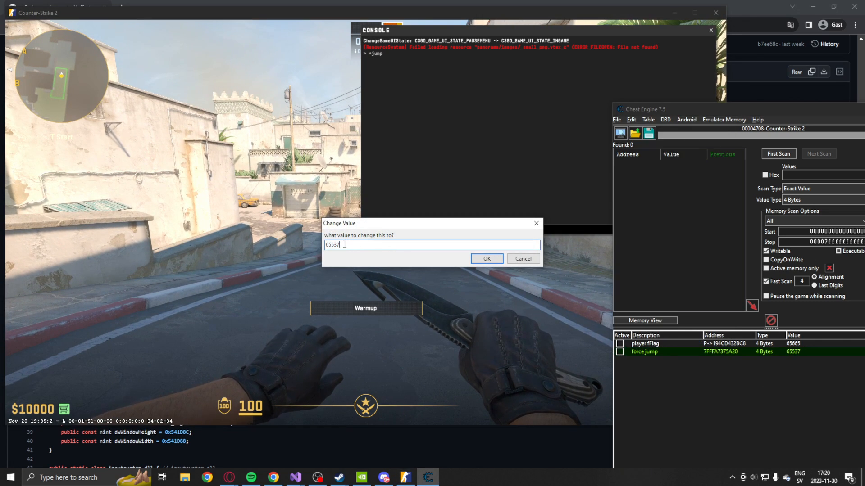
{"action": "left_click", "coordinate": [485, 259]}
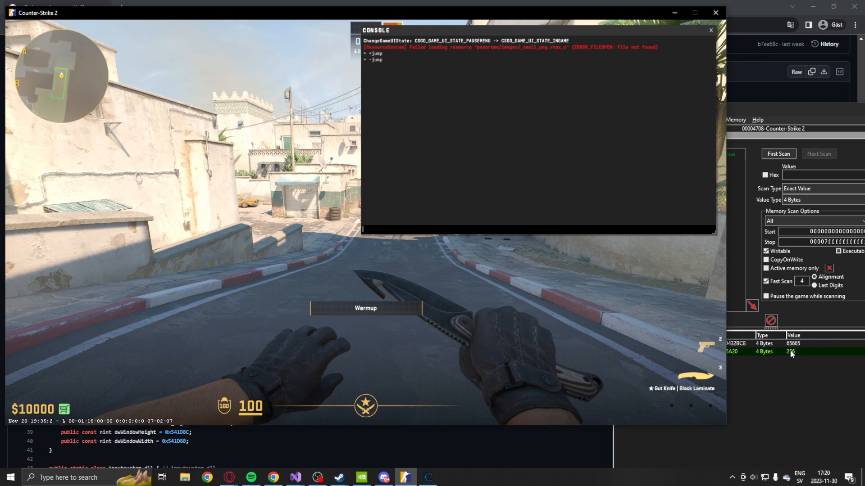
{"action": "double_click", "coordinate": [790, 352]}
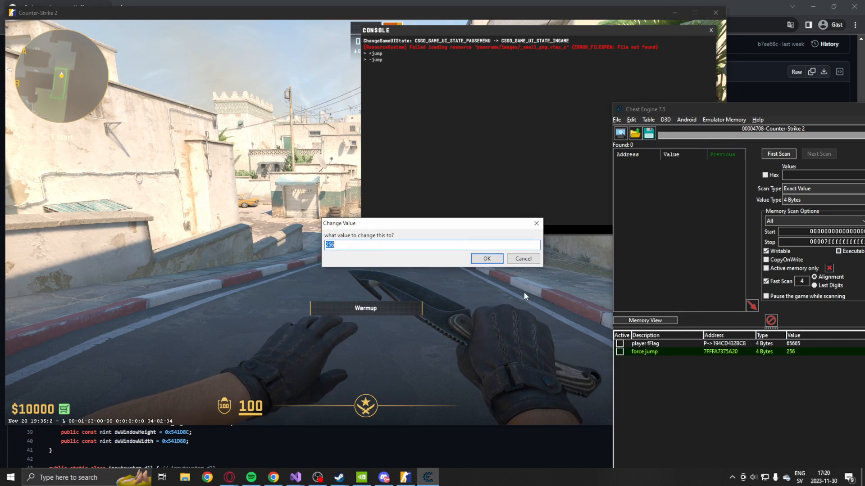
{"action": "type", "text": "65537"}
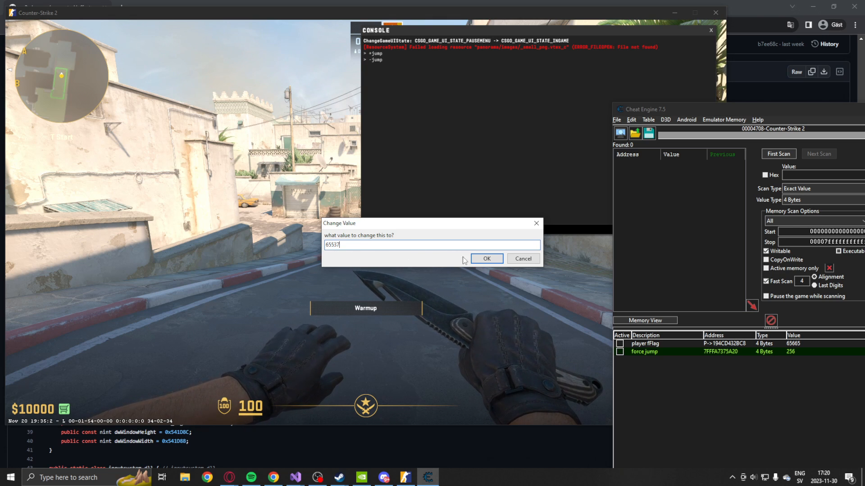
{"action": "left_click", "coordinate": [485, 259]}
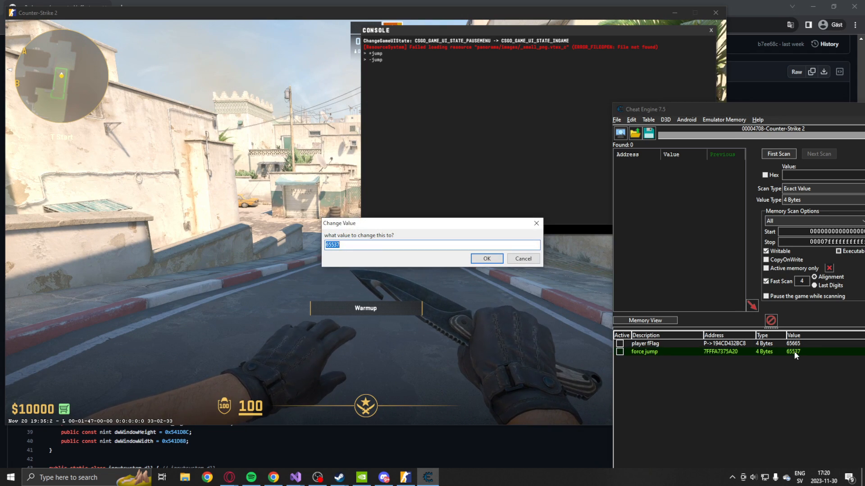
Set the force jump value back to 256 so the player stops jumping
{"action": "type", "text": "256"}
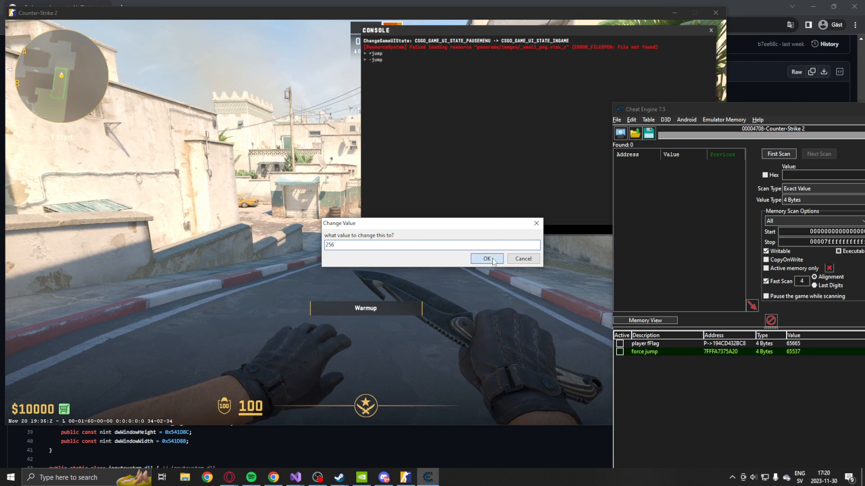
{"action": "left_click", "coordinate": [484, 259]}
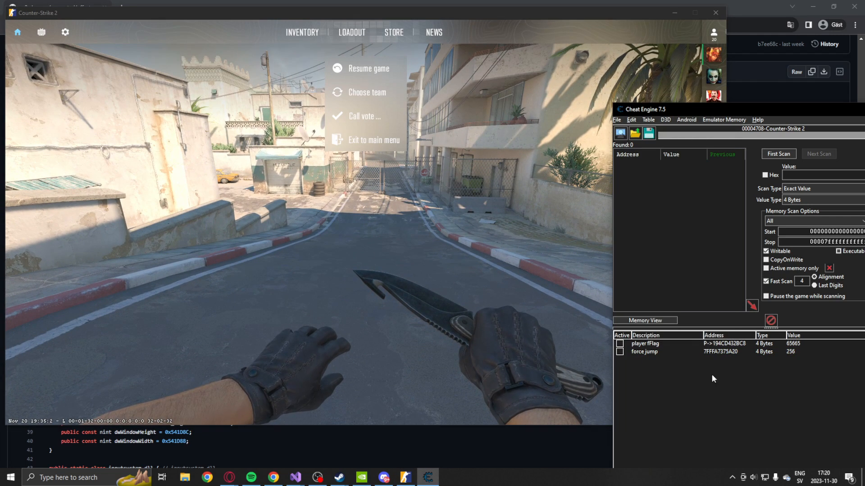
{"action": "left_click", "coordinate": [644, 352]}
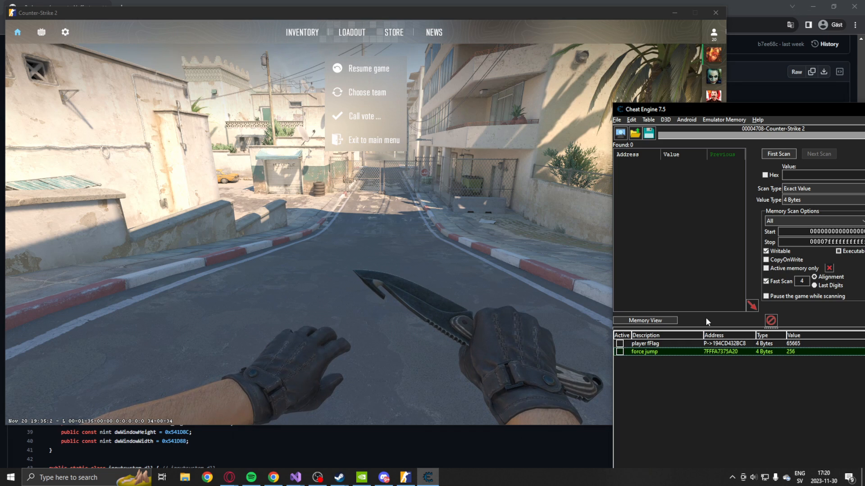
{"action": "mouse_move", "coordinate": [720, 355]}
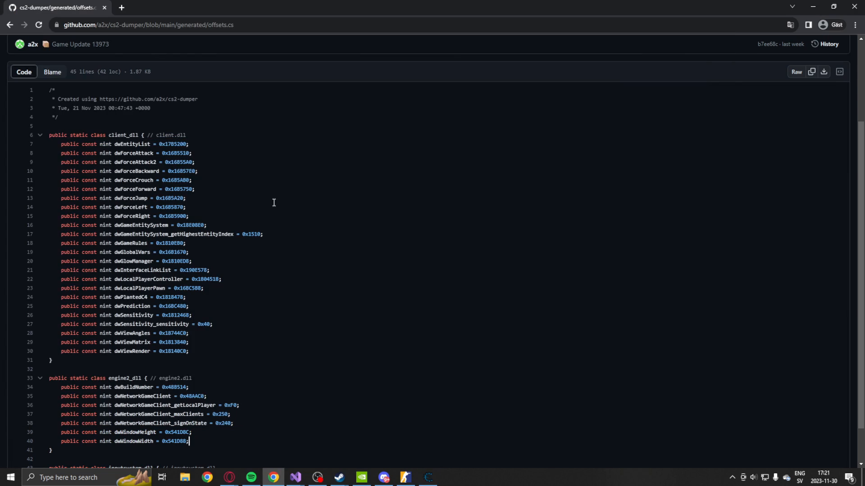
{"action": "mouse_move", "coordinate": [148, 198]}
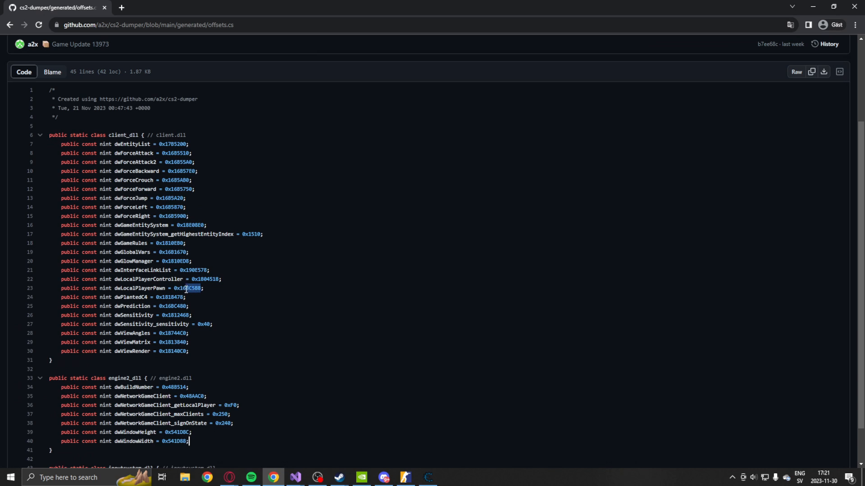
Select the dwLocalPlayerPawn offset 0x16BC5B8 in offsets.cs and bring Cheat Engine to the front
{"action": "double_click", "coordinate": [188, 288]}
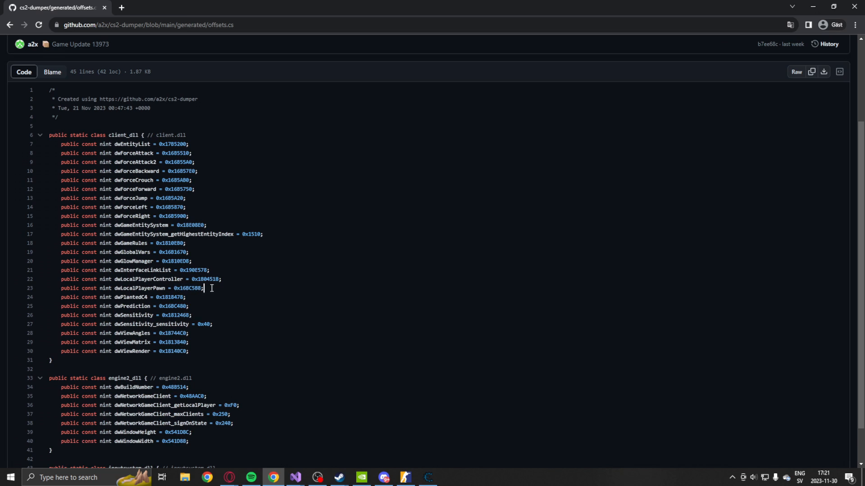
{"action": "double_click", "coordinate": [189, 288]}
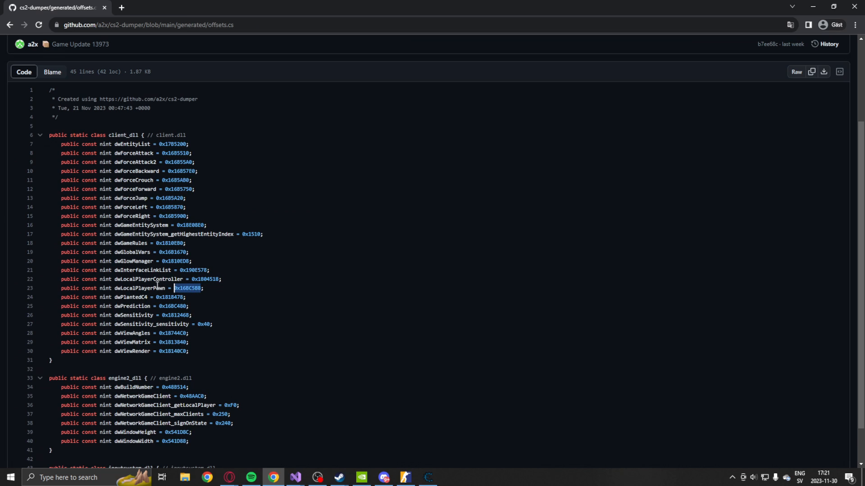
{"action": "left_click", "coordinate": [427, 477]}
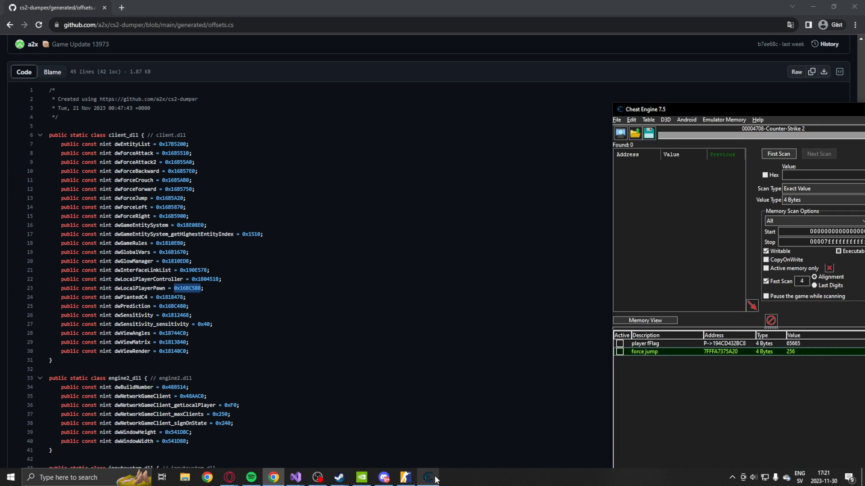
Review the player fFlag pointer client.dll+0x16BC5B8 with offset 0x3C8 in its address details
{"action": "double_click", "coordinate": [645, 343]}
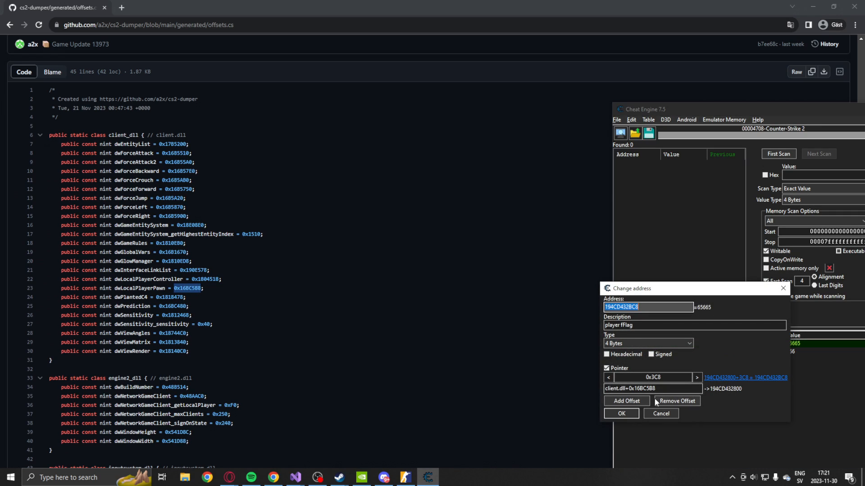
{"action": "left_click", "coordinate": [654, 377]}
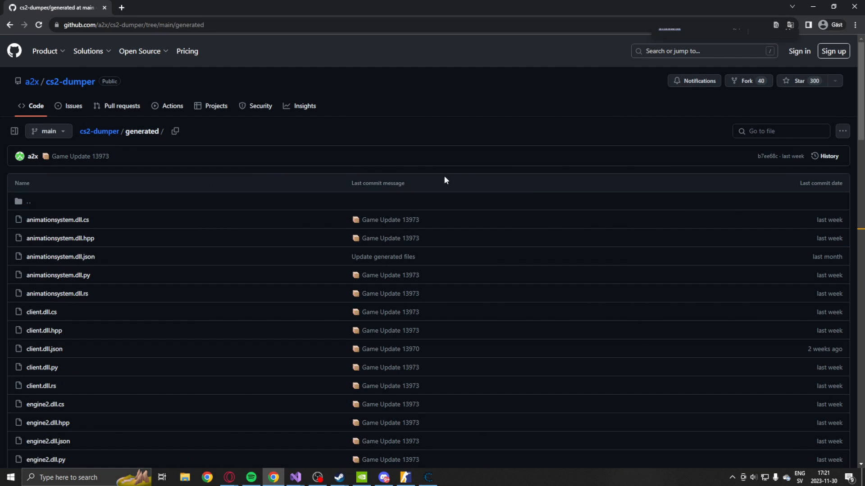
Find and open client.dll.cs in the cs2-dumper generated folder
{"action": "type", "text": "client.dll"}
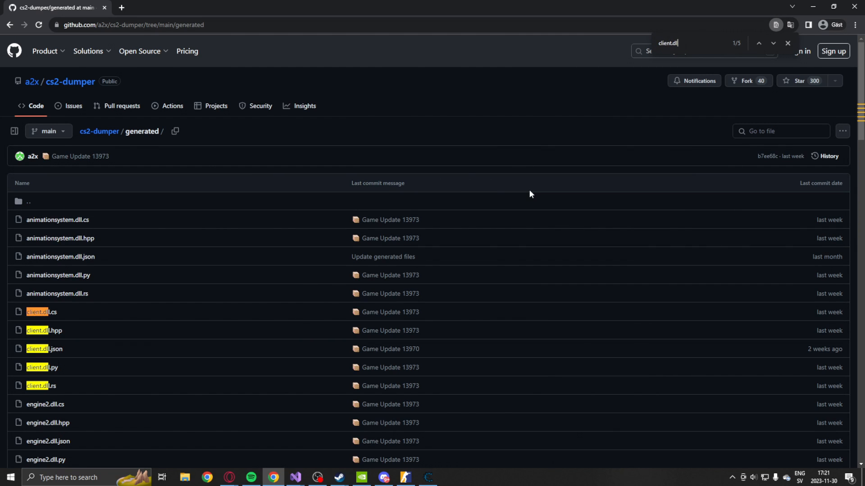
{"action": "left_click", "coordinate": [37, 312]}
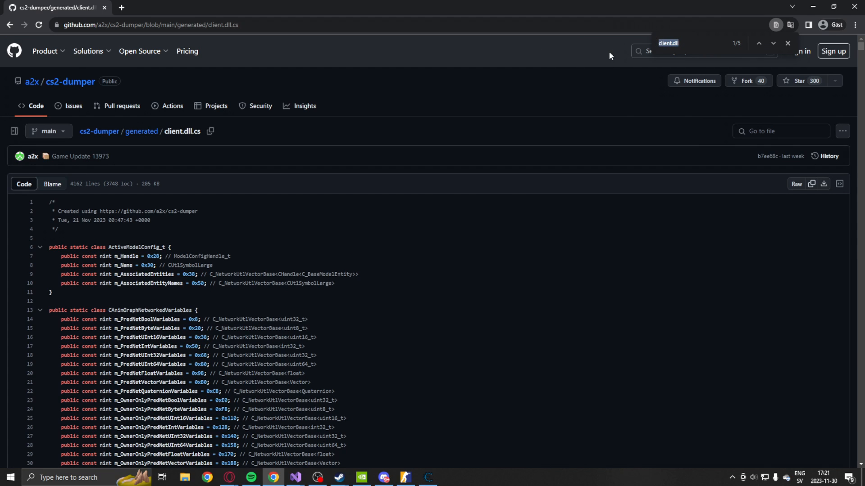
Locate m_fFlags at 0x3C8 in C_BaseEntity and compare it with the fFlag pointer offset
{"action": "type", "text": "ff"}
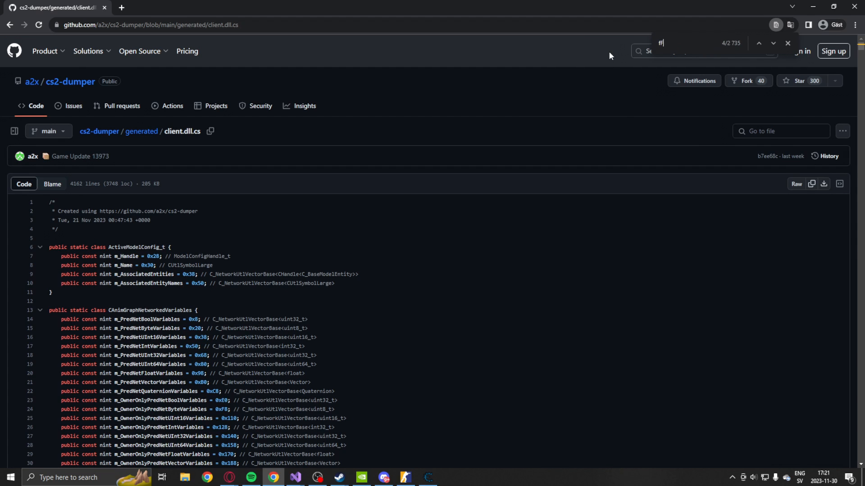
{"action": "type", "text": "Flag"}
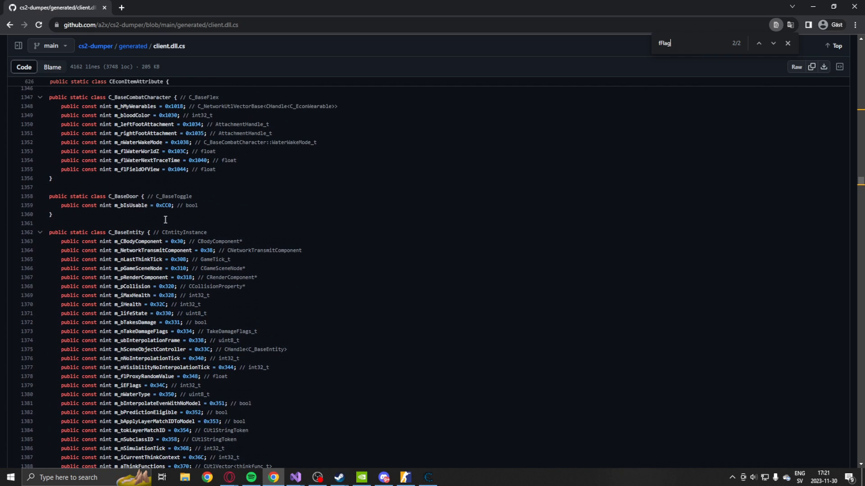
{"action": "scroll", "scroll_direction": "down", "scroll_amount": 3}
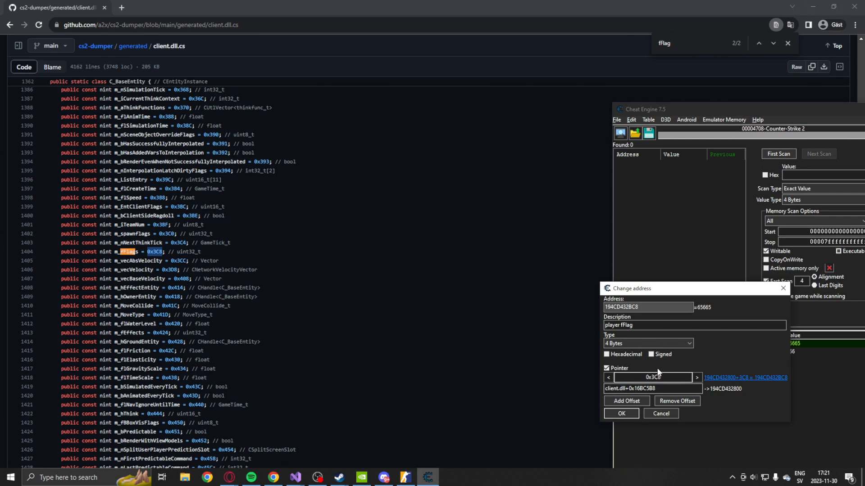
{"action": "left_click", "coordinate": [621, 413]}
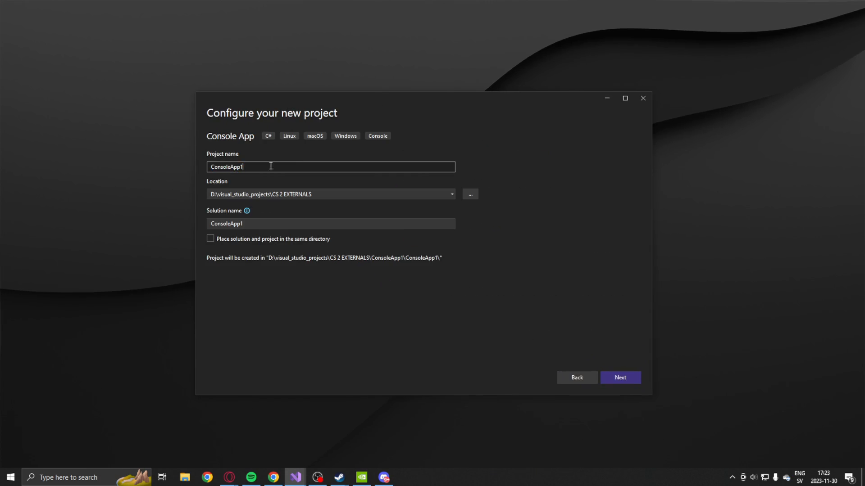
Create the AutoBhopHackTutorial console project targeting .NET 8
{"action": "type", "text": "AutoB"}
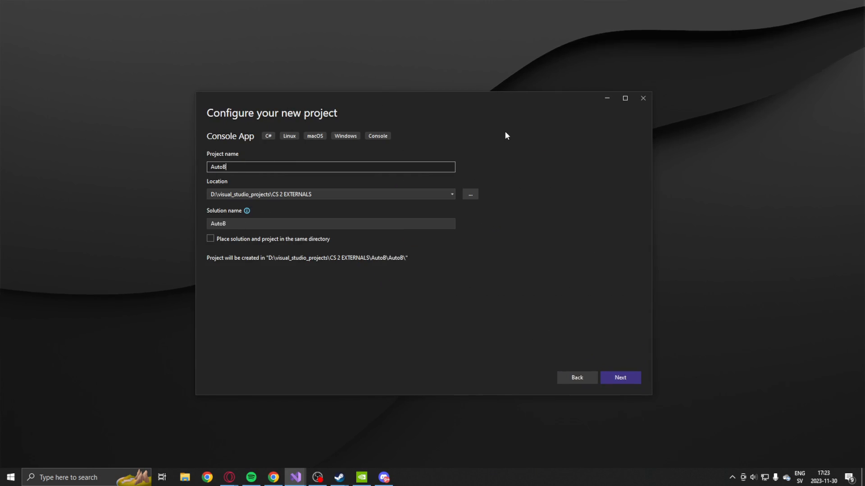
{"action": "left_click", "coordinate": [619, 377]}
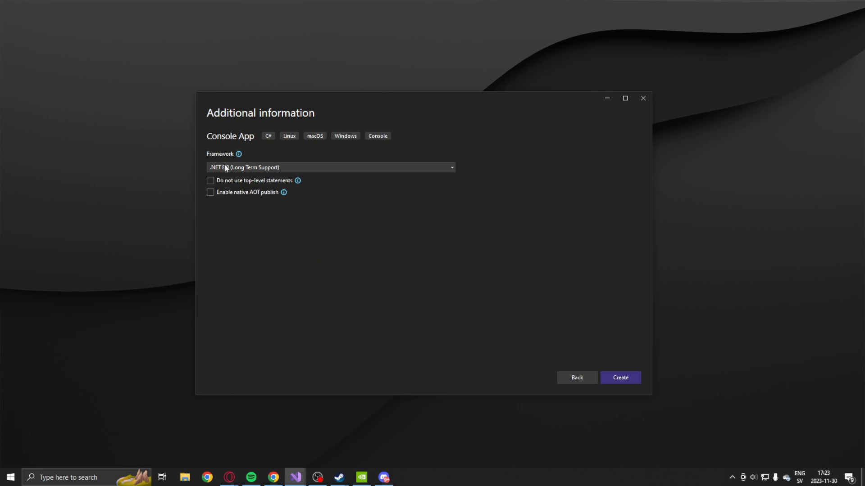
{"action": "left_click", "coordinate": [620, 377]}
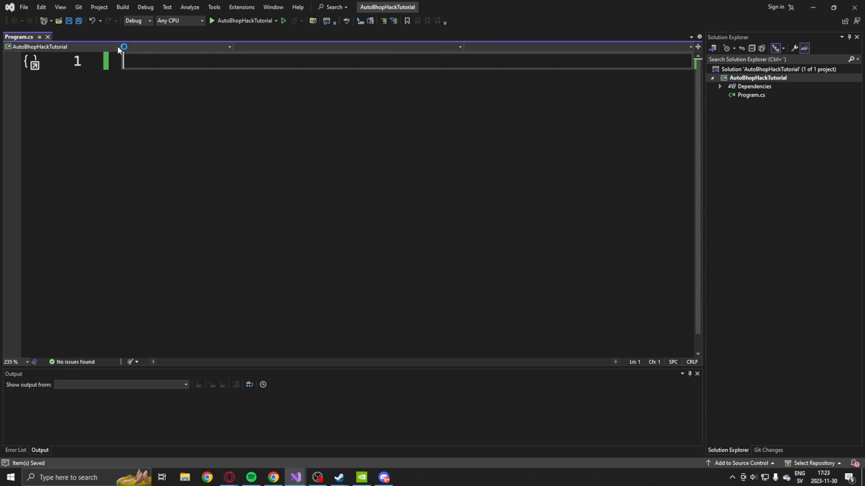
{"action": "mouse_move", "coordinate": [134, 180]}
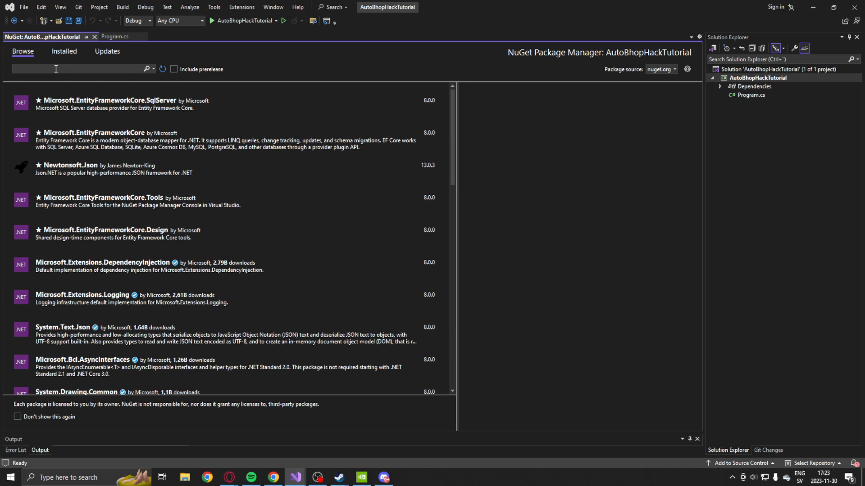
Install the swed64 NuGet package into the project, accepting its license
{"action": "type", "text": "swed64"}
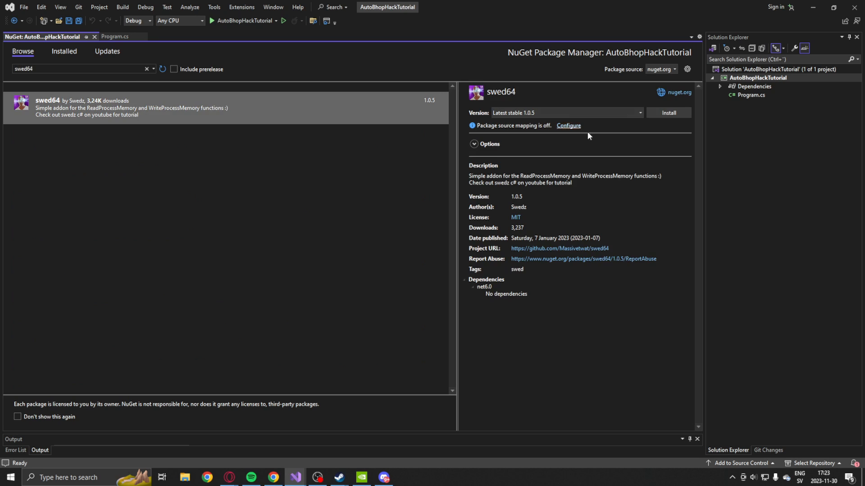
{"action": "left_click", "coordinate": [667, 112]}
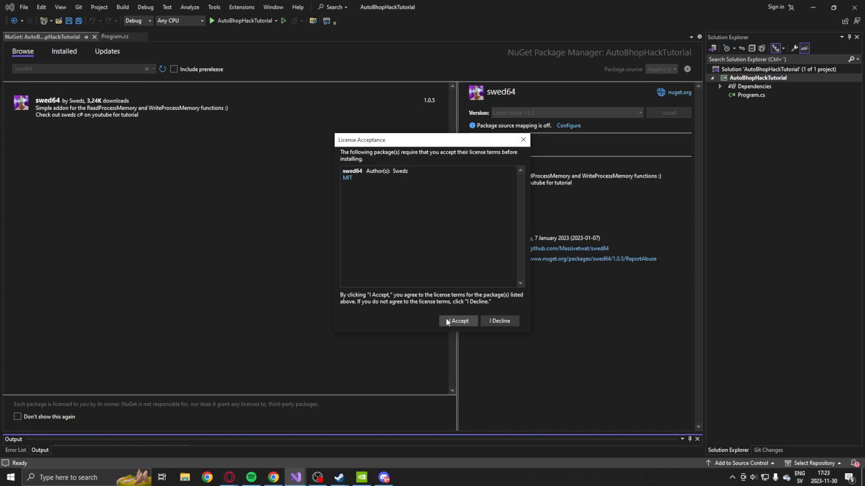
{"action": "left_click", "coordinate": [458, 321]}
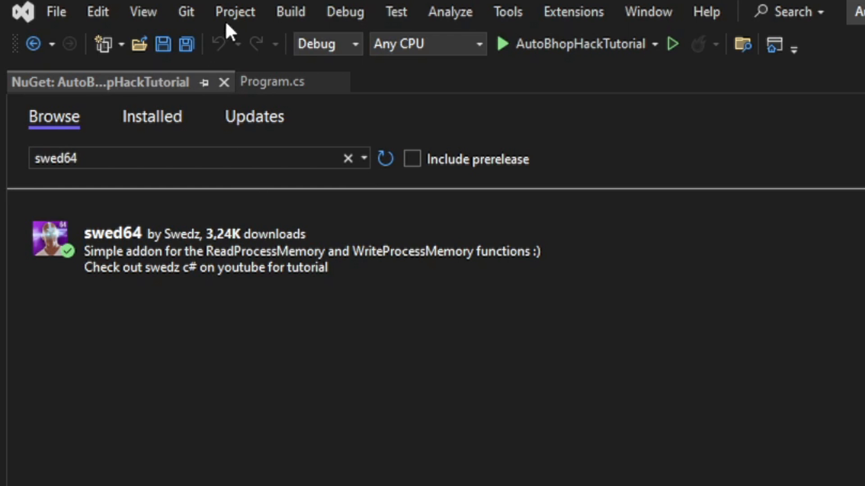
Set the project's platform target to x64 in Build settings and return to Program.cs
{"action": "left_click", "coordinate": [234, 11]}
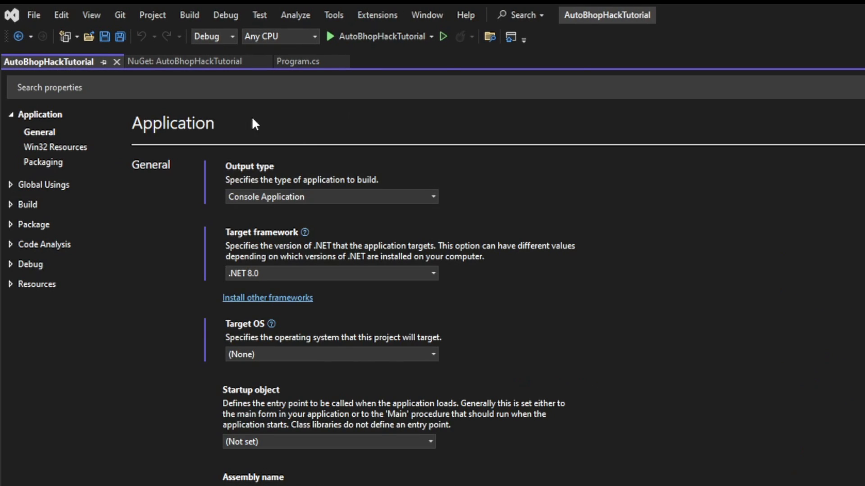
{"action": "left_click", "coordinate": [26, 154]}
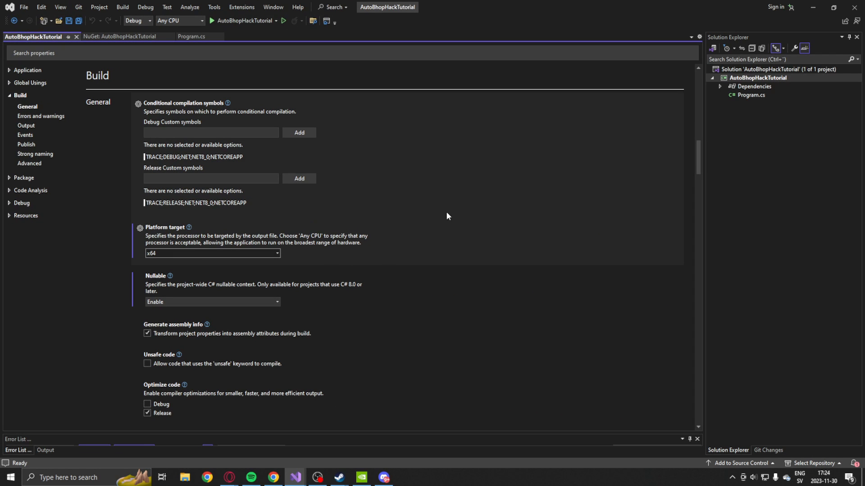
{"action": "left_click", "coordinate": [190, 36]}
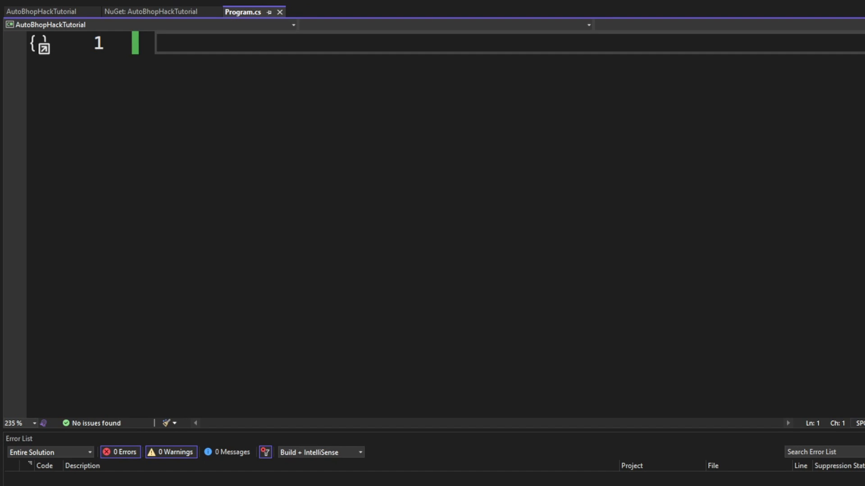
Add using directives and initialise 'Swed swed = new Swed("cs2");' with an init comment
{"action": "type", "text": "using"}
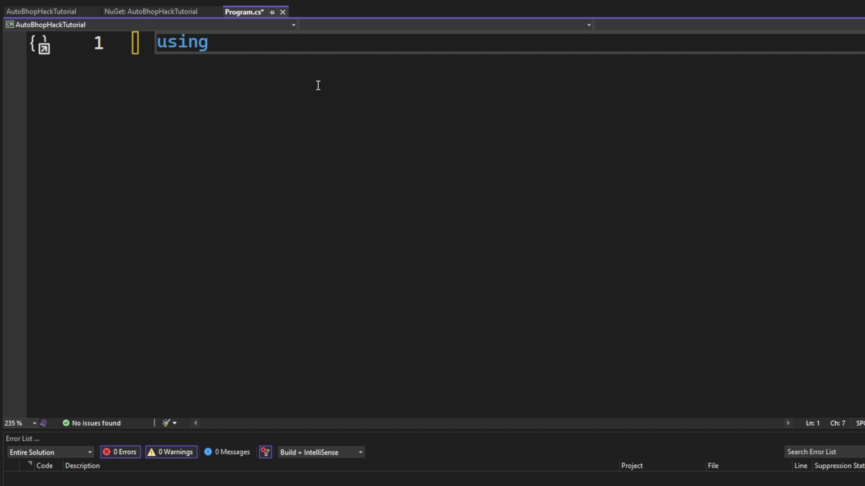
{"action": "type", "text": "Swed64;"}
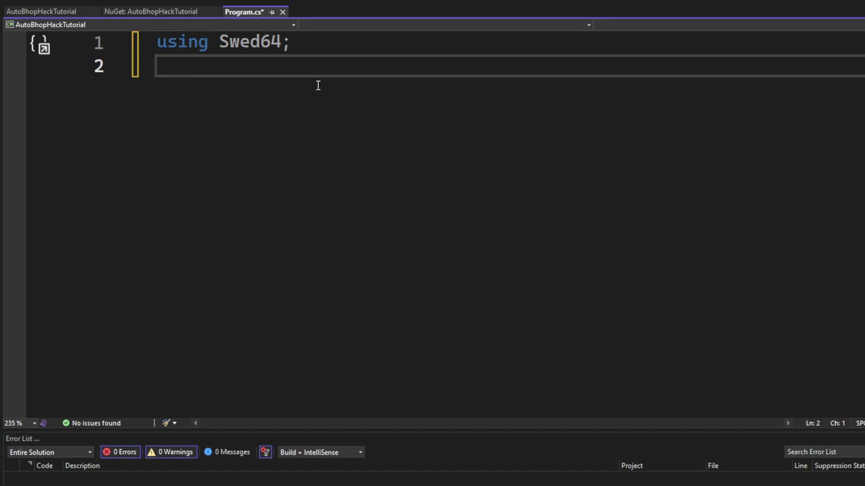
{"action": "type", "text": "using System."}
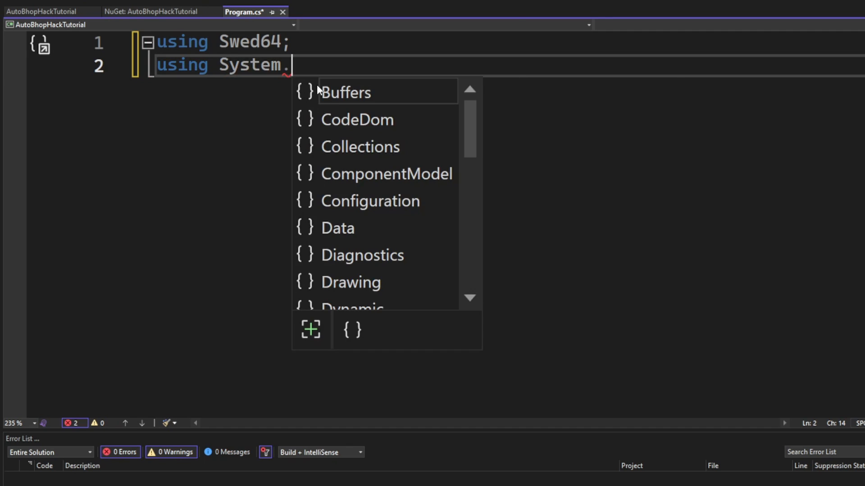
{"action": "type", "text": "Runtime.InteropServices;"}
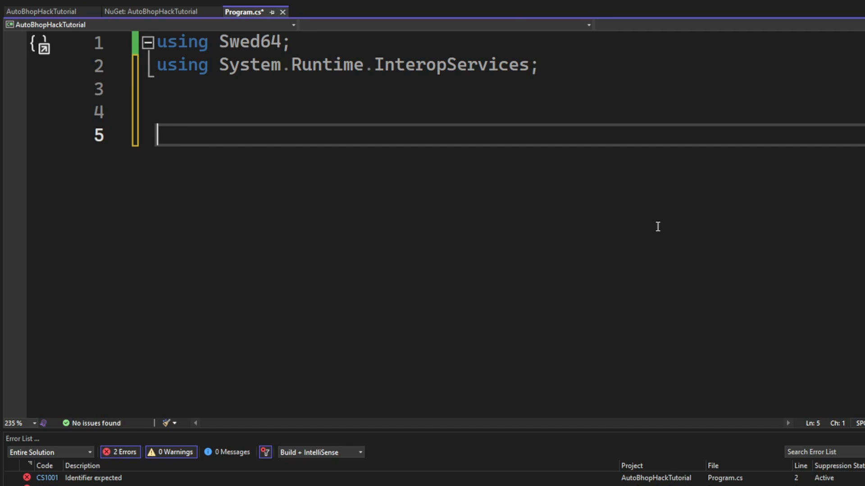
{"action": "type", "text": "// Init"}
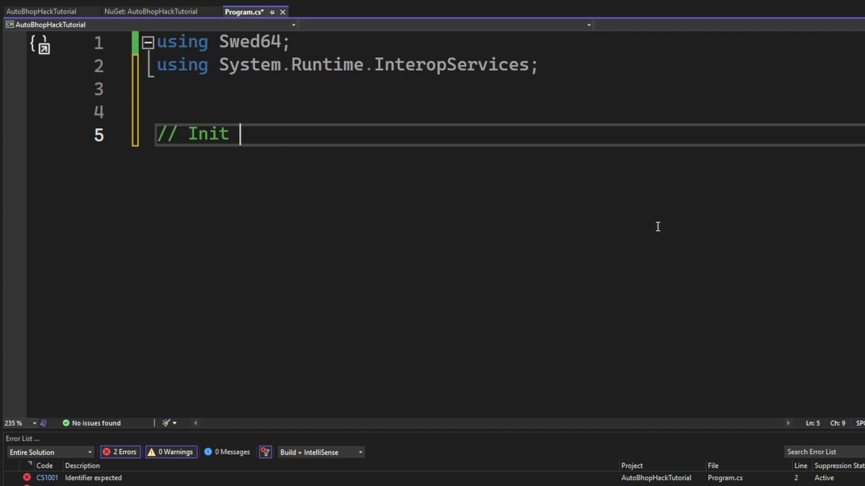
{"action": "type", "text": "memory class, or swed"}
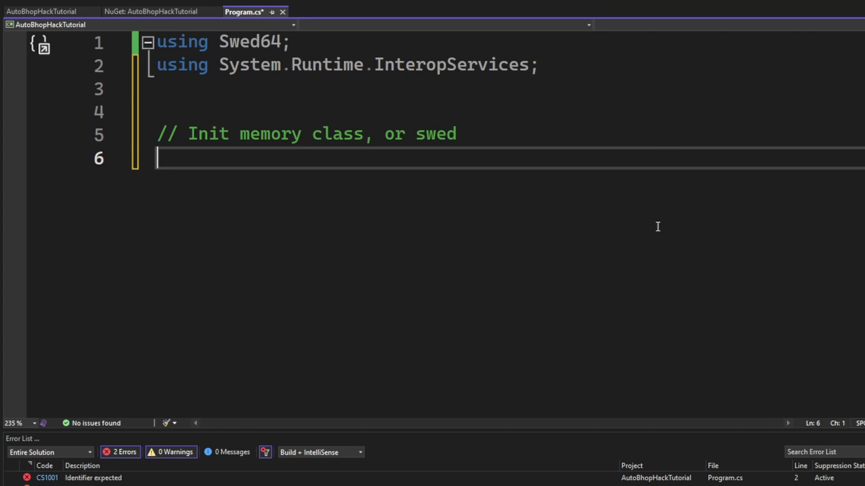
{"action": "type", "text": "Swed swed = new"}
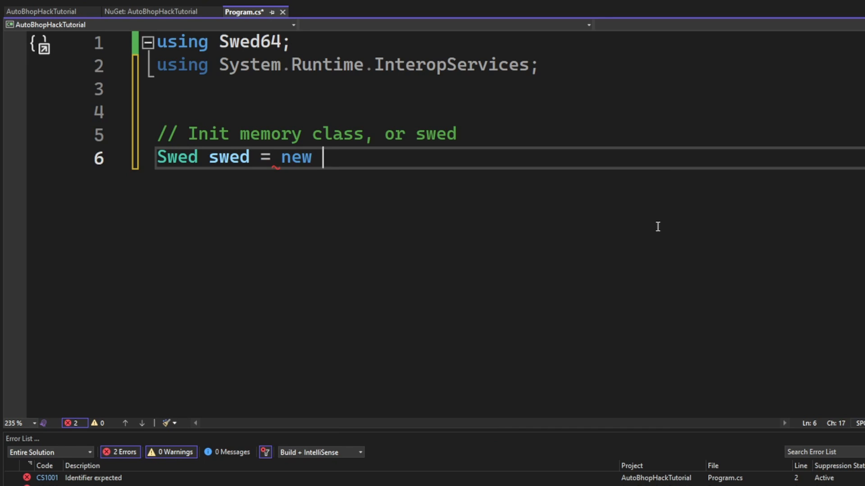
{"action": "type", "text": "Swed(\"cs2\");"}
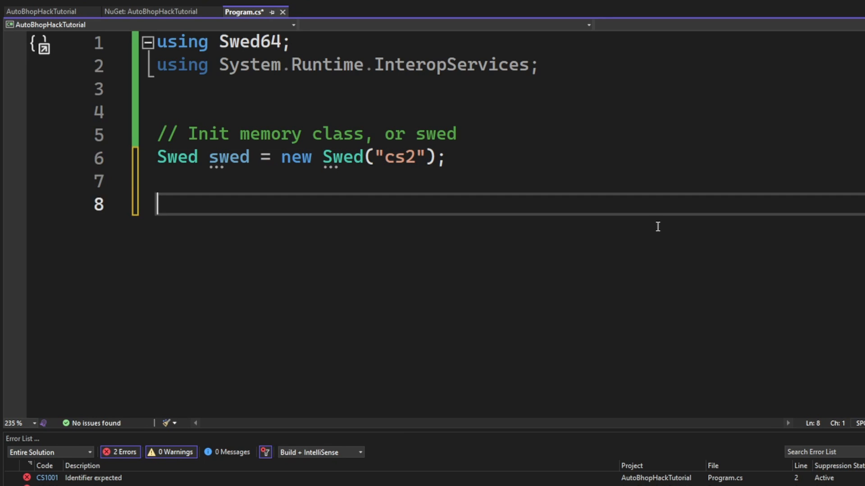
Add comments for the flags/states constants, the hotkey, and the character state
{"action": "type", "text": "// create some constants for"}
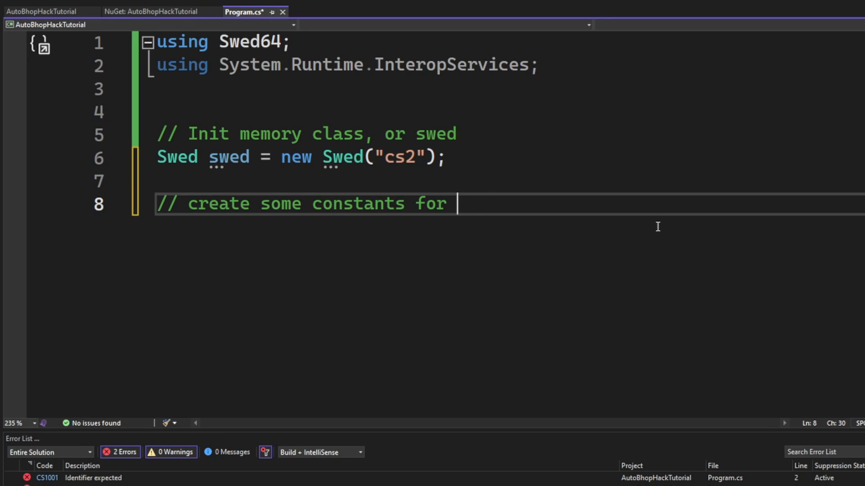
{"action": "type", "text": "the flags and states"}
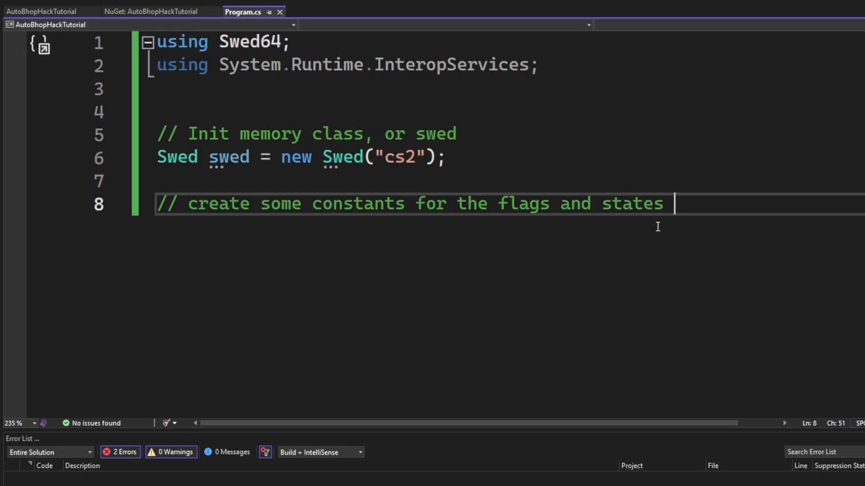
{"action": "key", "text": "Enter"}
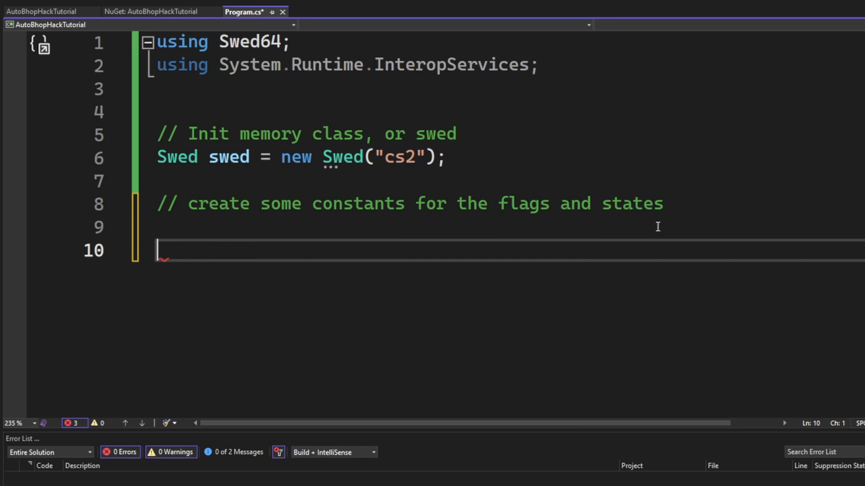
{"action": "type", "text": "// hotkey"}
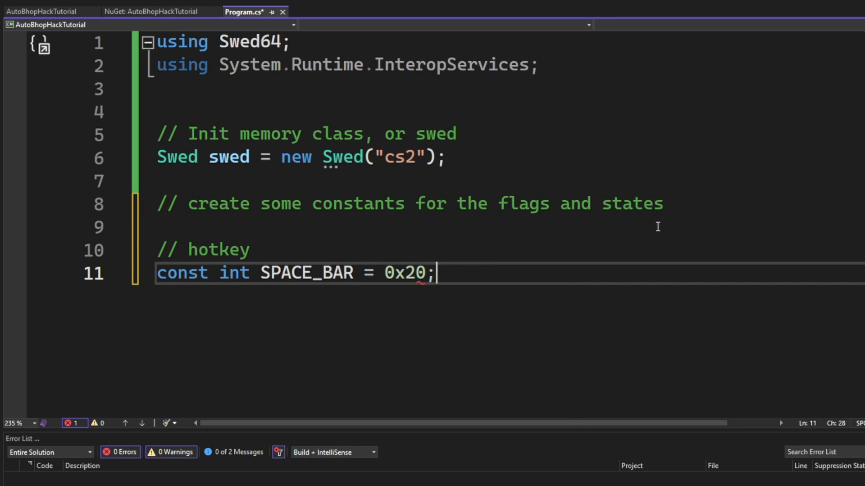
{"action": "type", "text": "// character state"}
{"action": "type", "text": "const uint "}
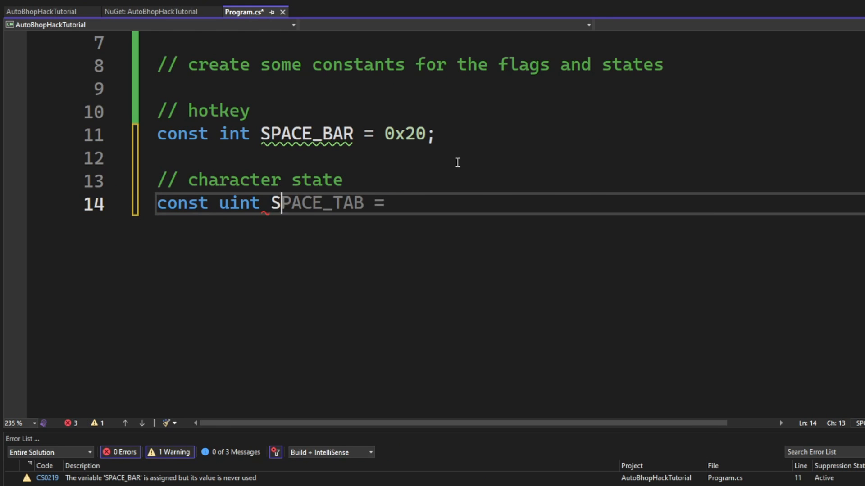
Declare STANDING = 65665 and CROUCHING state constants with a '+jump and - jump' comment
{"action": "type", "text": "STANDING = 65665;"}
{"action": "type", "text": "const uint CROUCHING = 65667;"}
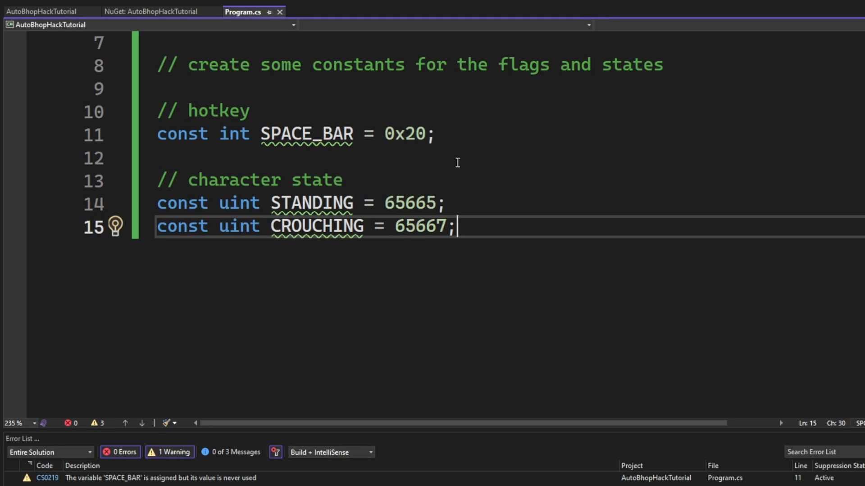
{"action": "type", "text": "//"}
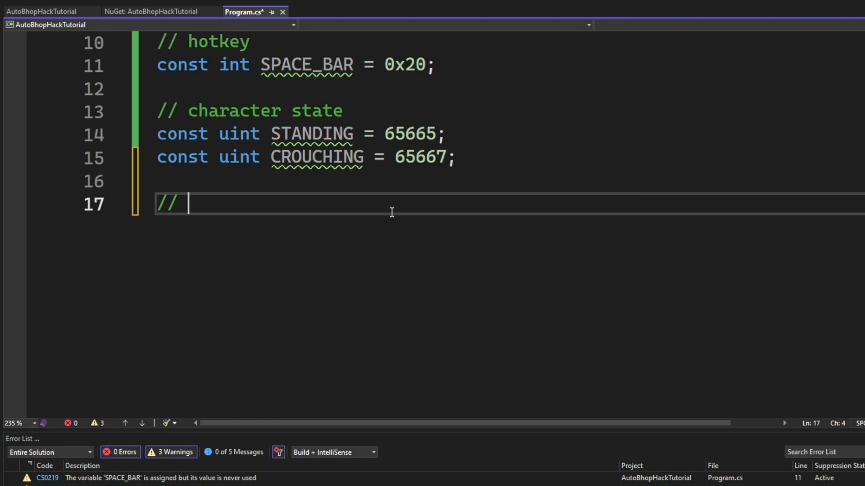
{"action": "type", "text": "+jump and - jump"}
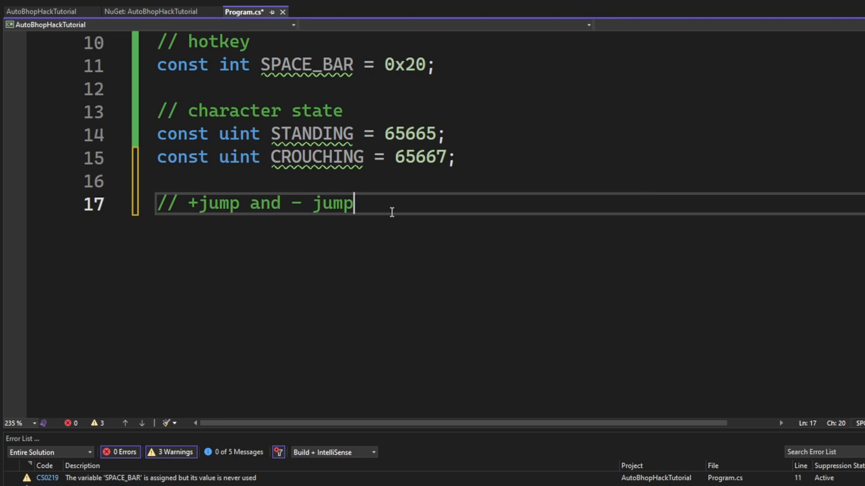
{"action": "type", "text": "const uint CROUCHED ="}
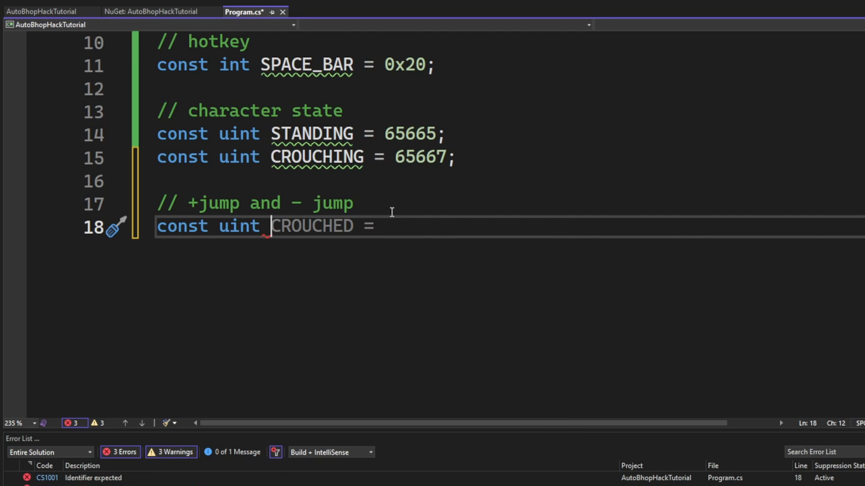
Declare PLUS_JUMP = 65537 and MINUS_JUMP = 256 constants with comments
{"action": "type", "text": "PLUS_JUMP = 65537; // +jump"}
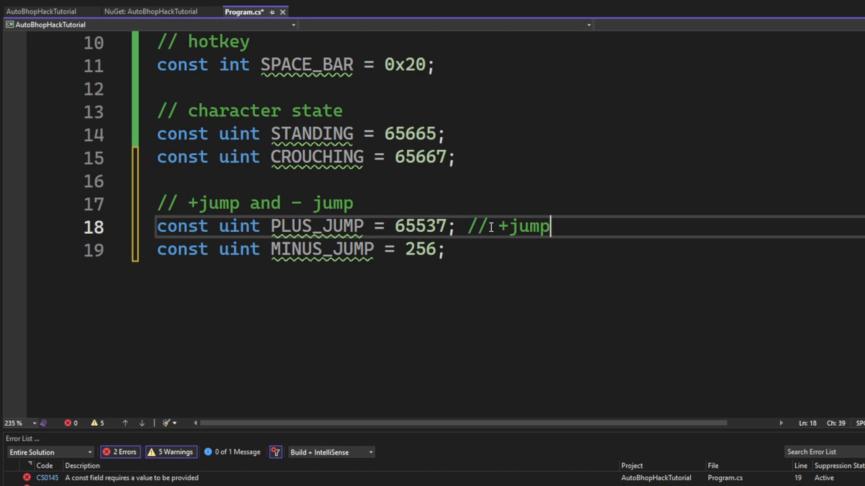
{"action": "type", "text": "// -jump"}
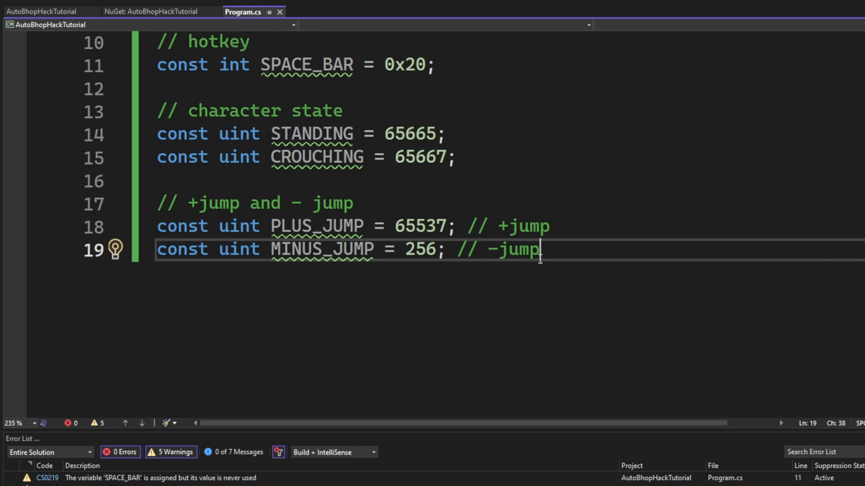
{"action": "type", "text": "//"}
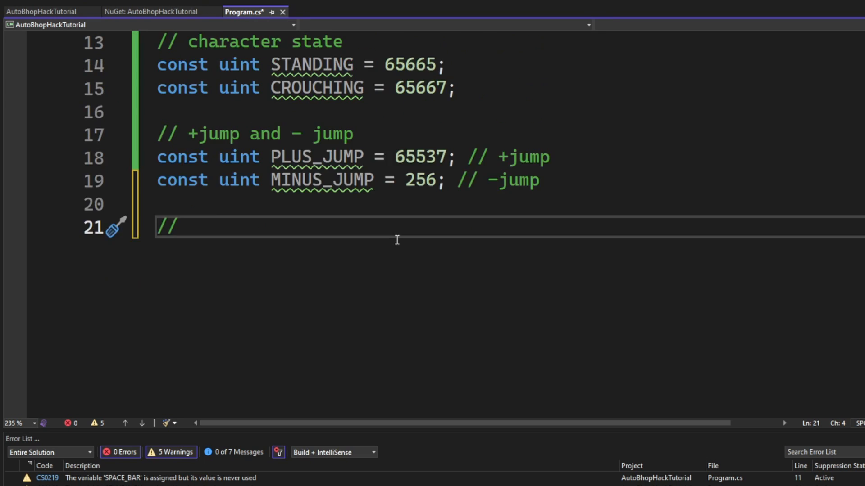
{"action": "scroll", "scroll_direction": "down", "scroll_amount": 3}
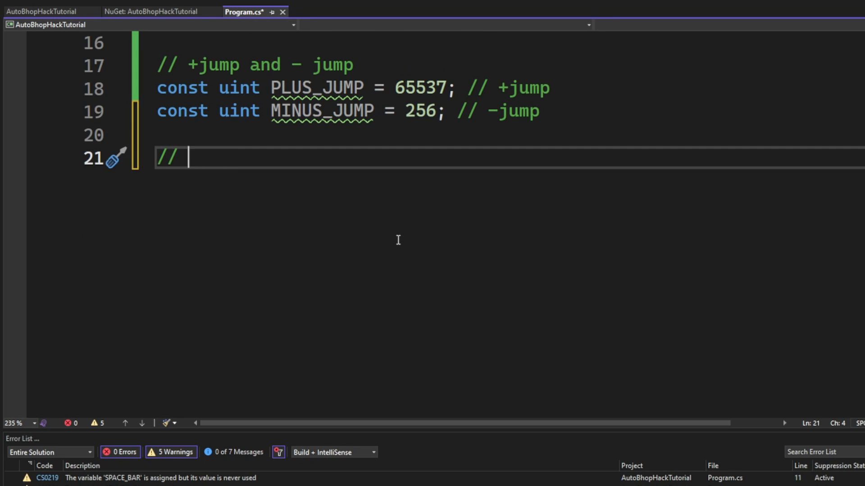
Add a static-offsets comment and 'IntPtr client = swed.GetModuleBase("client.dll");'
{"action": "type", "text": "can do static offsets outside of the"}
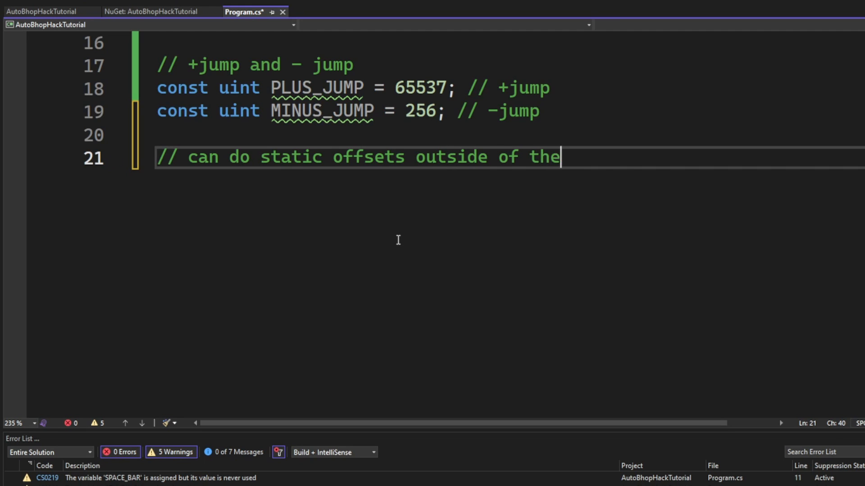
{"action": "type", "text": "bhop löo"}
{"action": "type", "text": "const ui"}
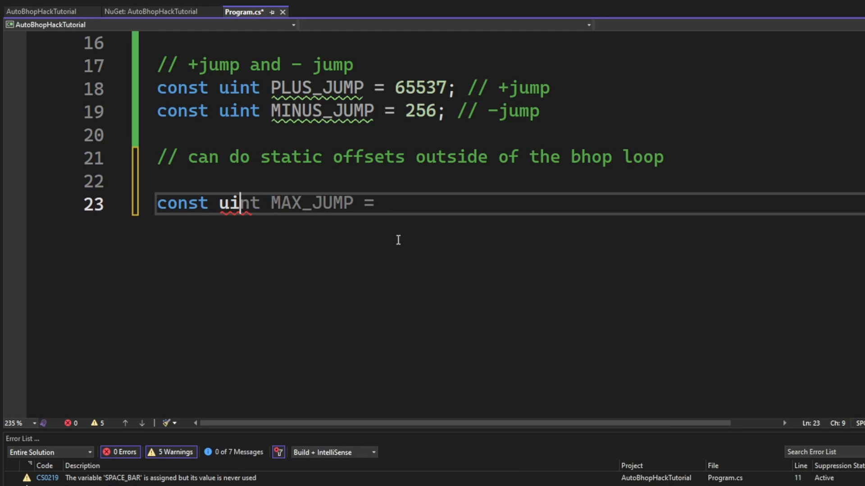
{"action": "type", "text": "IntPtr cli"}
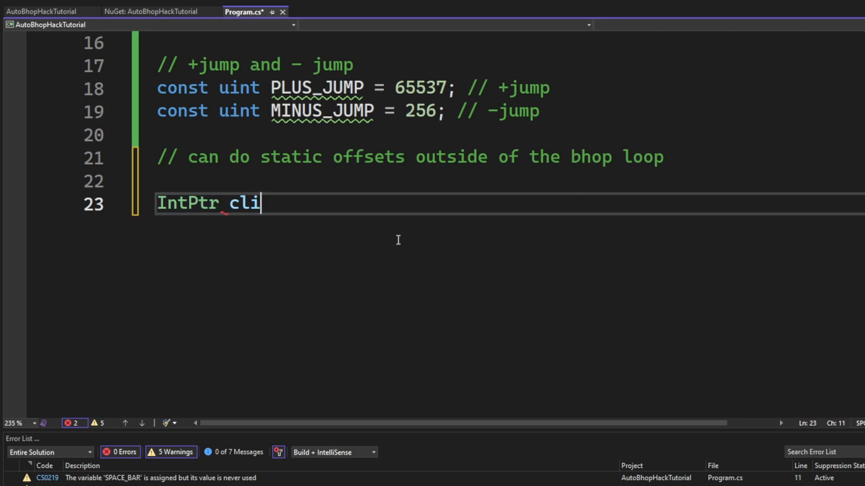
{"action": "type", "text": "ent = swed.GetModuleBase("}
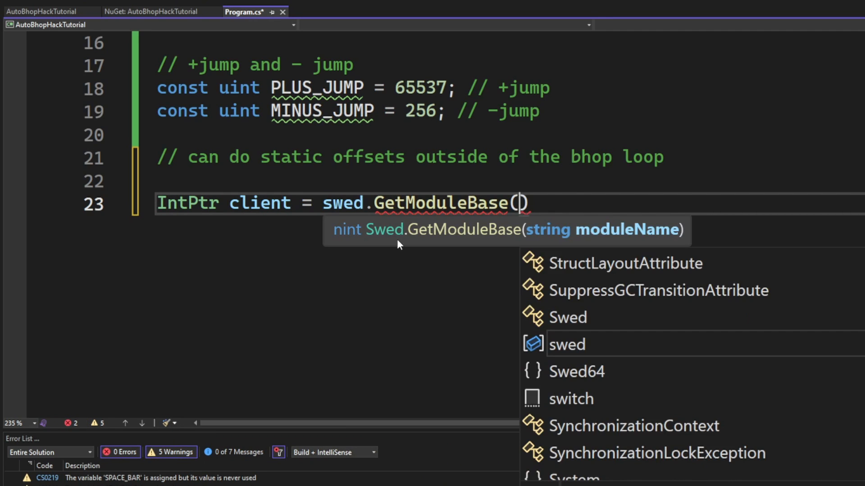
{"action": "type", "text": "\"client.dll\""}
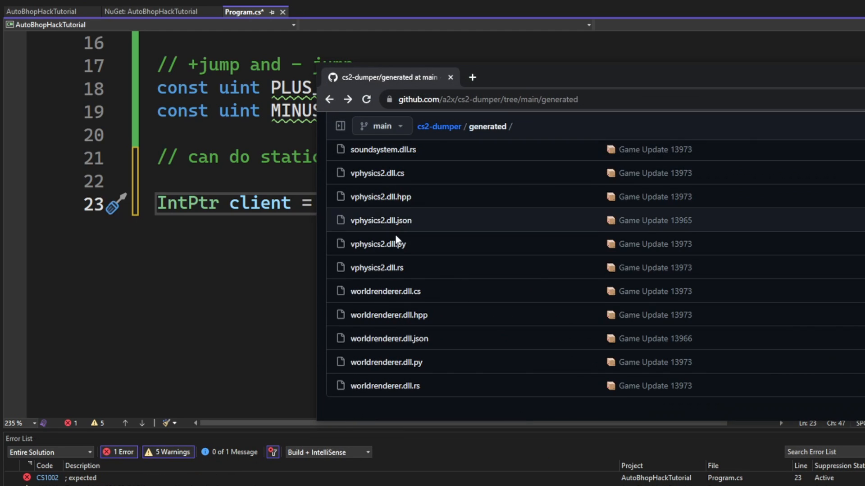
Search the cs2-dumper listing for 'offset', view offsets.cs for the force jump offset, return to the editor
{"action": "type", "text": "offset"}
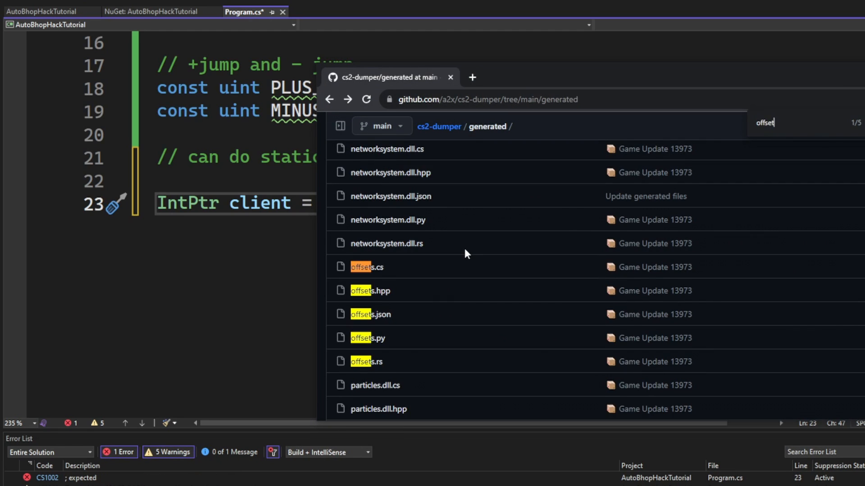
{"action": "left_click", "coordinate": [367, 266]}
{"action": "type", "text": "force"}
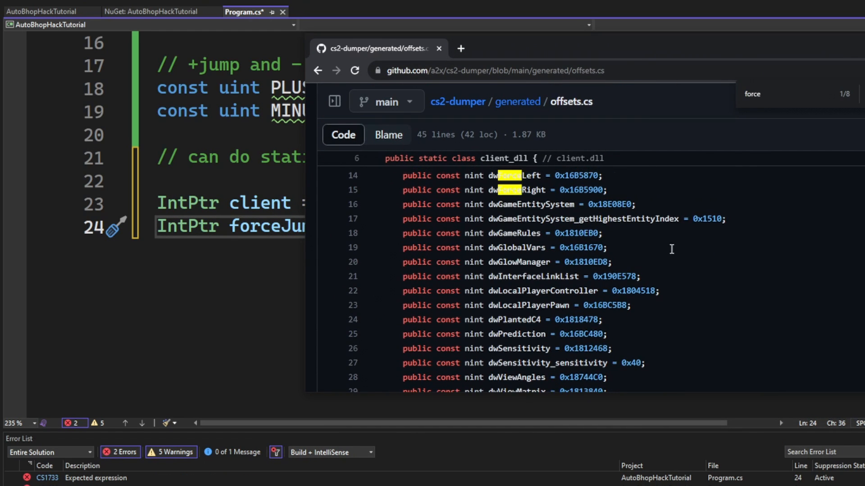
{"action": "left_click", "coordinate": [513, 301]}
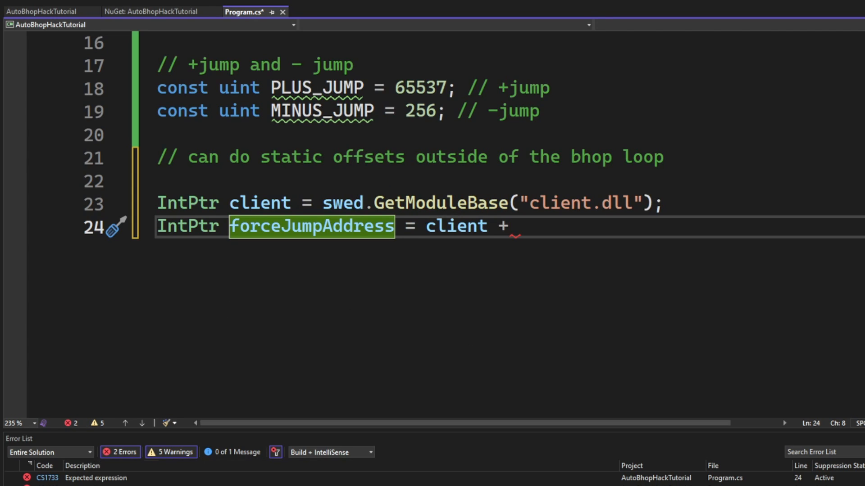
Set forceJumpAddress to client + 0x16B5A20 and add an empty 'while (true)' infinite loop
{"action": "type", "text": "0x16B5A20;"}
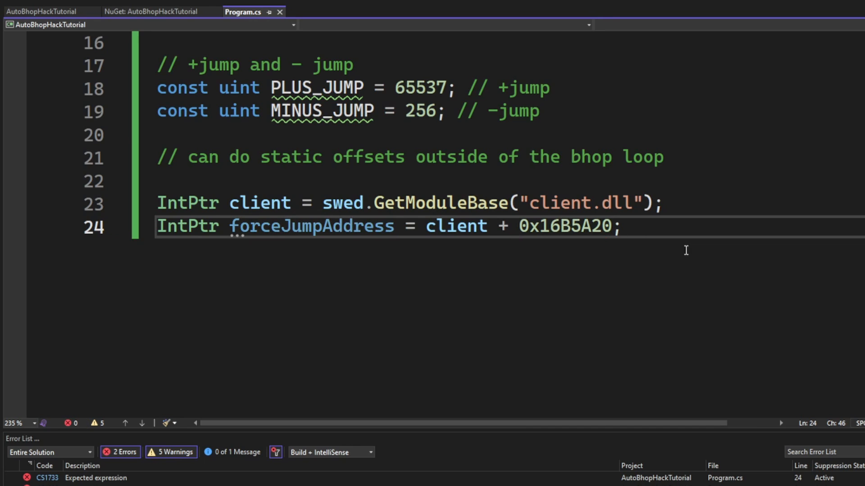
{"action": "type", "text": "// bhop loop"}
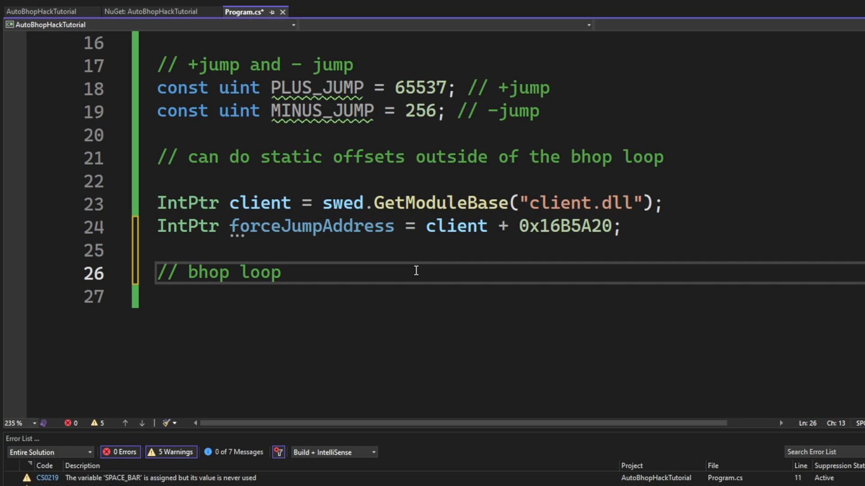
{"action": "type", "text": "while (true)"}
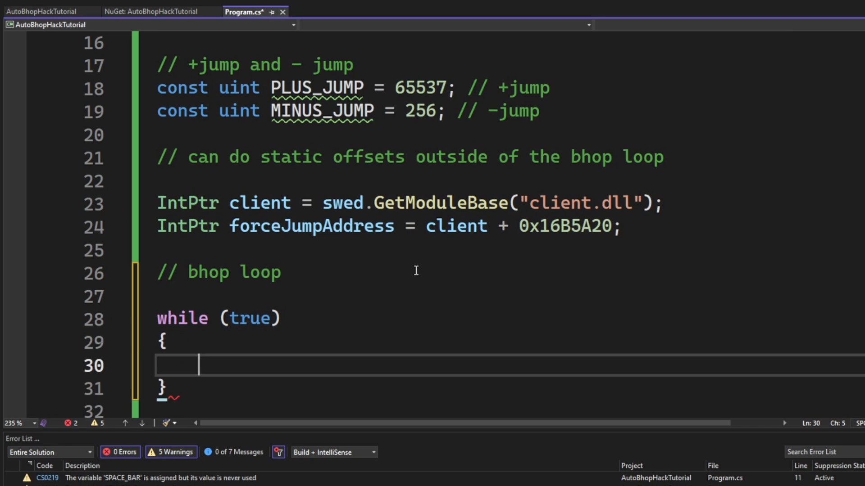
{"action": "type", "text": "// infinite loop"}
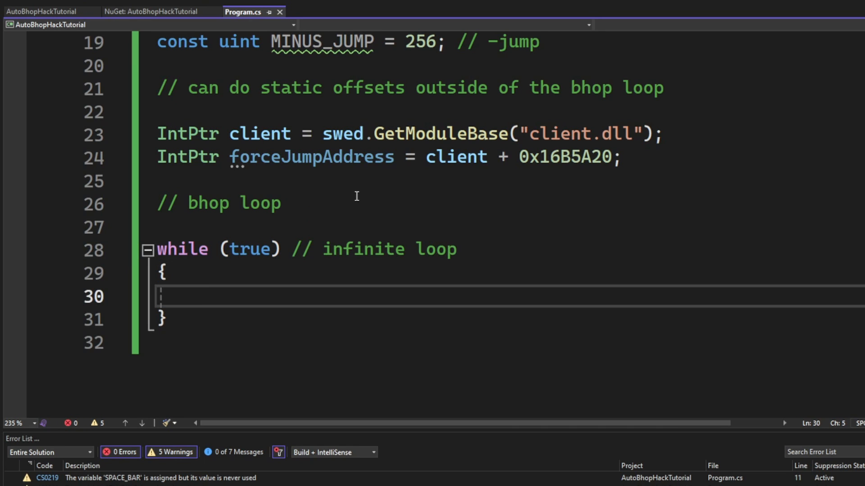
Under an Imports comment, DllImport user32.dll's 'static extern short GetAsyncKeyState(int vKey);'
{"action": "type", "text": "// Imp"}
{"action": "type", "text": "[DllImport"}
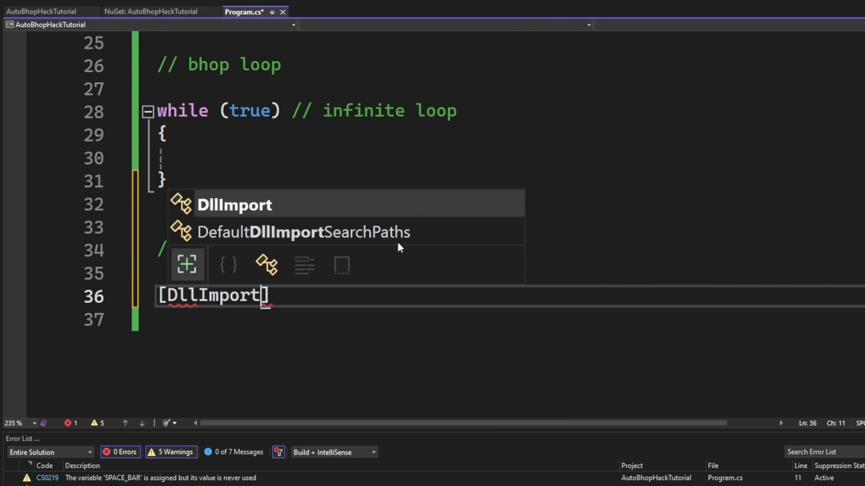
{"action": "type", "text": "(\"user32.dll\")]"}
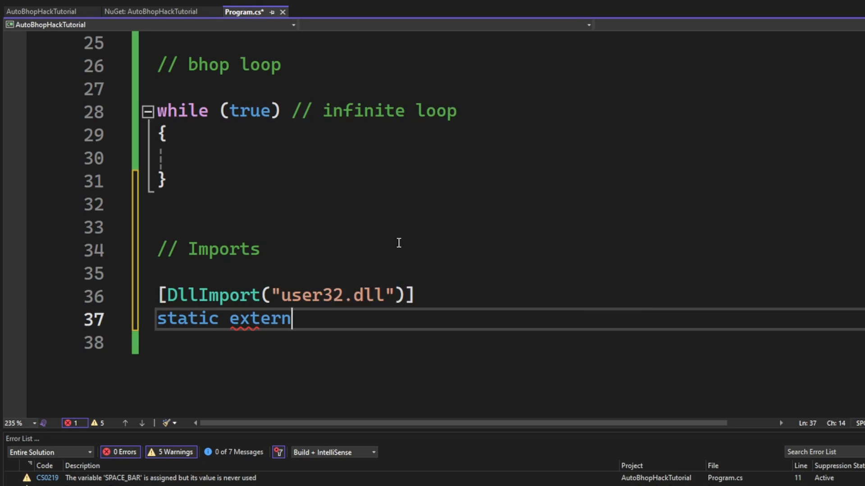
{"action": "type", "text": "short GetAsyncKeyState()"}
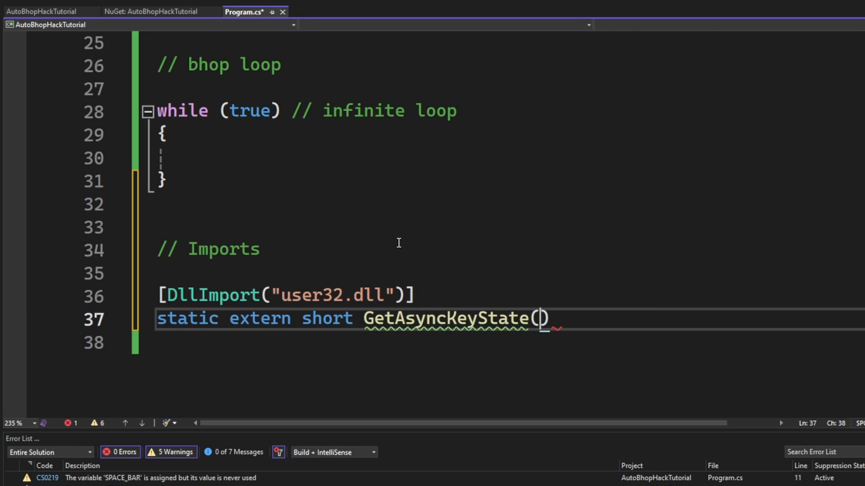
{"action": "type", "text": "int vKey); // handle hotkeys"}
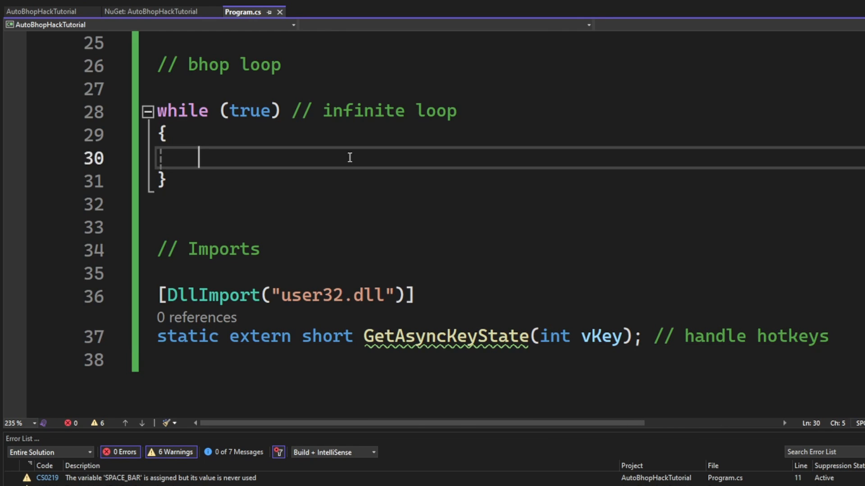
Inside the loop, add 'if (GetAsyncKeyState(SPACE_BAR) < 0)' with a braces block
{"action": "type", "text": "if (GetAsyncKeyState)"}
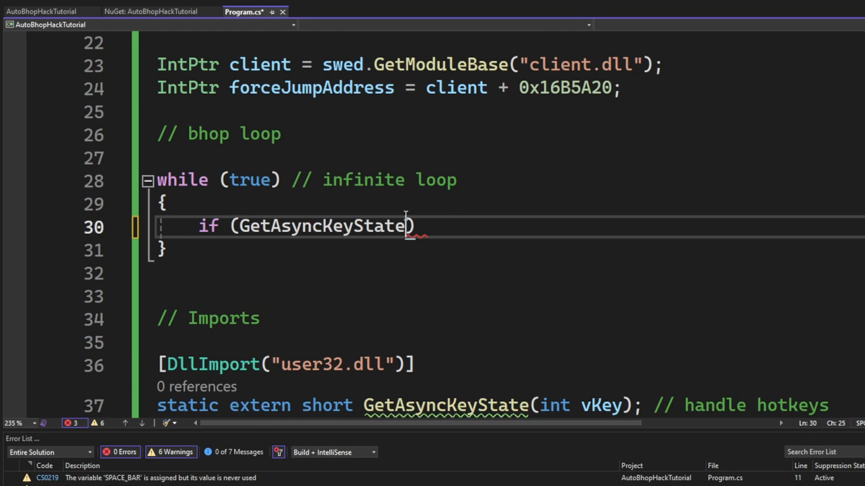
{"action": "type", "text": "SPACE_BAR"}
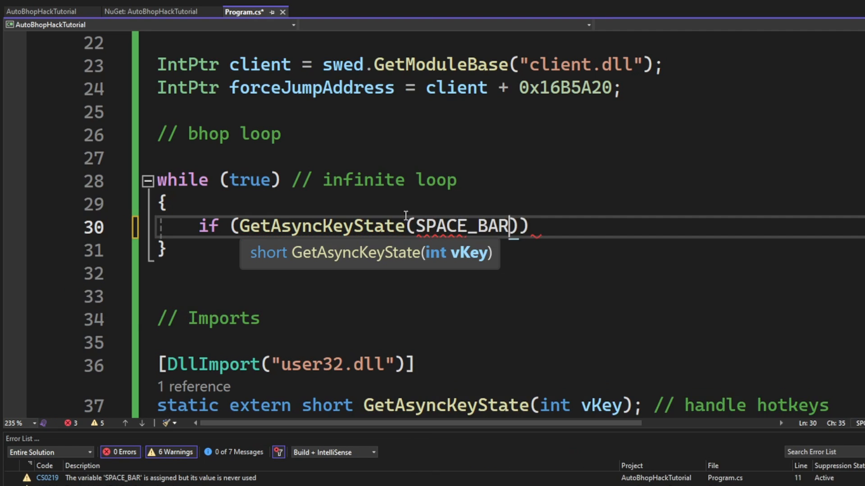
{"action": "type", "text": "<0"}
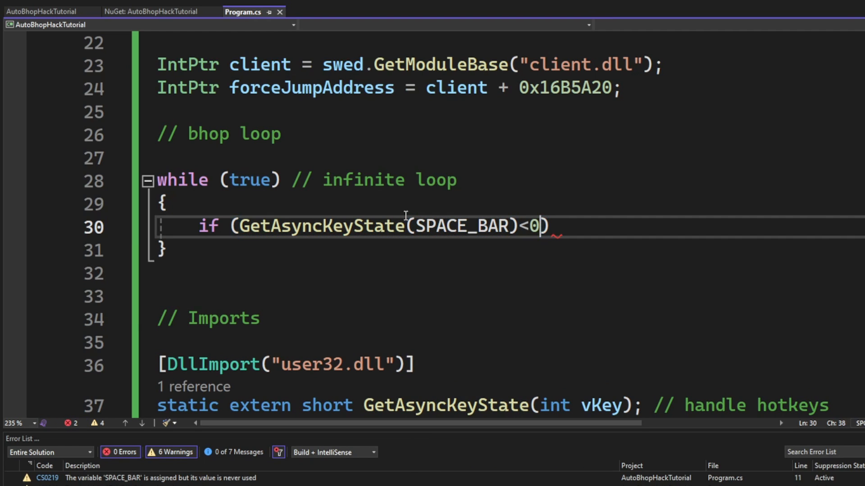
{"action": "type", "text": "{ break; }"}
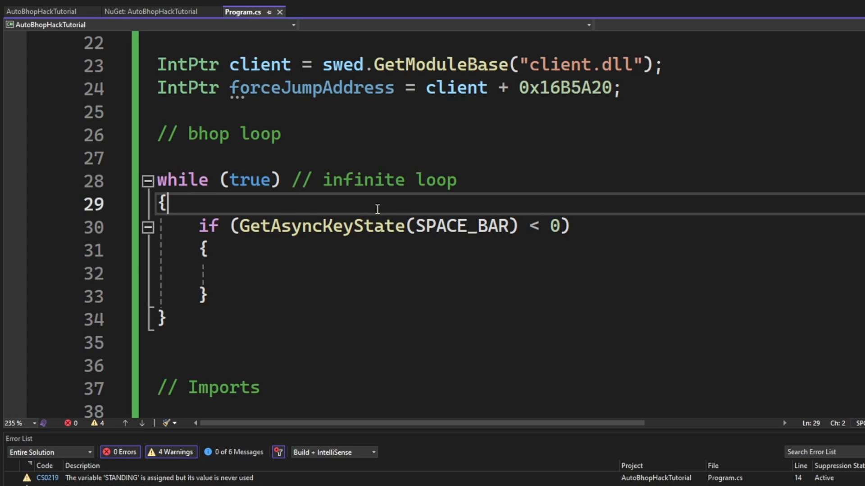
Read playerPawnAddress via swed.ReadPointer(client, 0x16BC5B8), copying dwLocalPlayerPawn from cs2-dumper
{"action": "key", "text": "enter"}
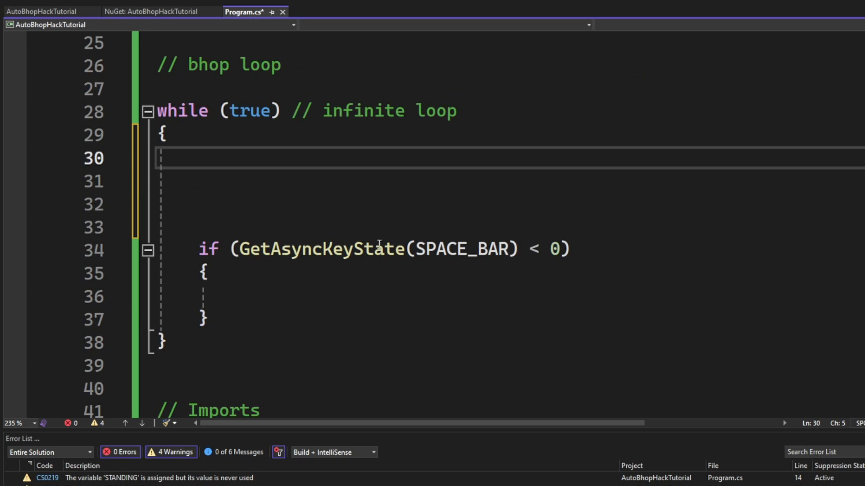
{"action": "type", "text": "IntPtr player"}
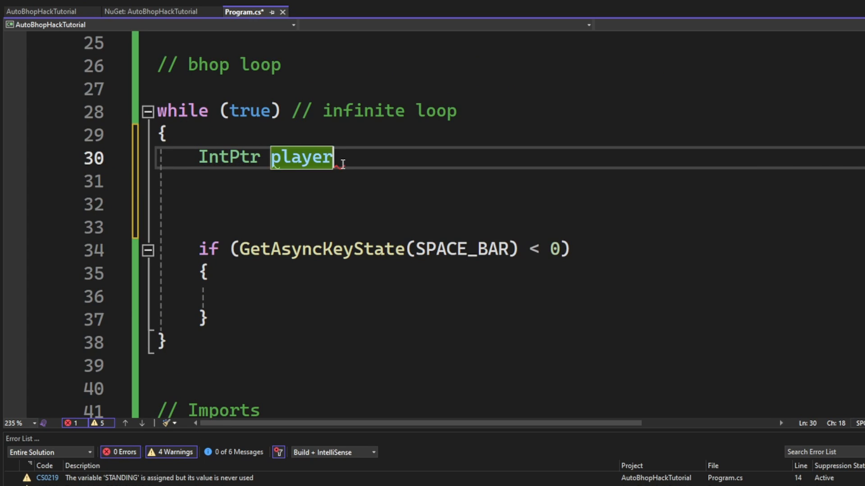
{"action": "type", "text": "PawnAddress = sw"}
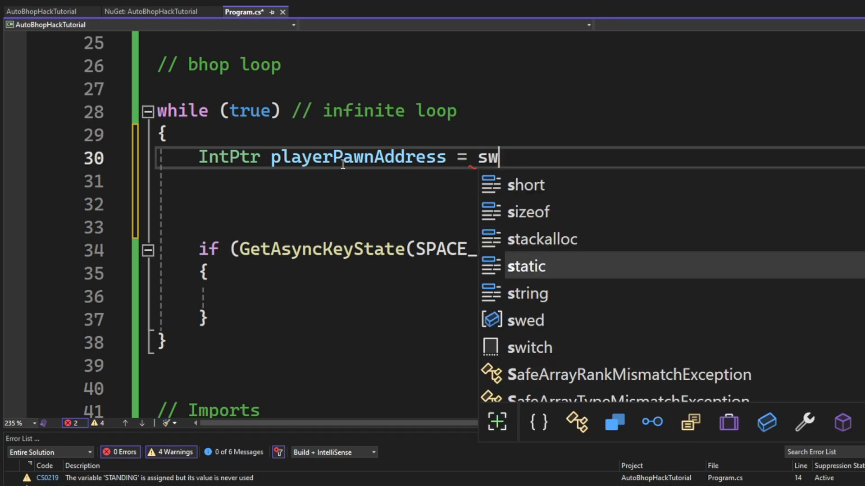
{"action": "type", "text": "ed.ReadPointer(client"}
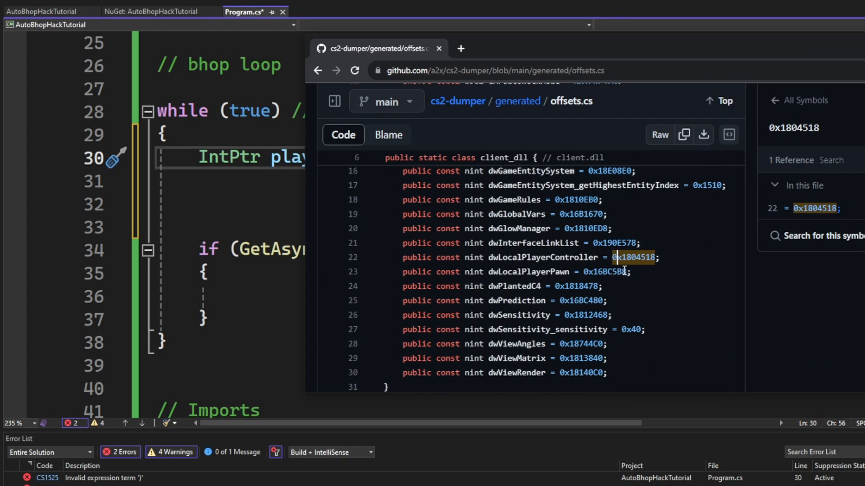
{"action": "left_click", "coordinate": [551, 271]}
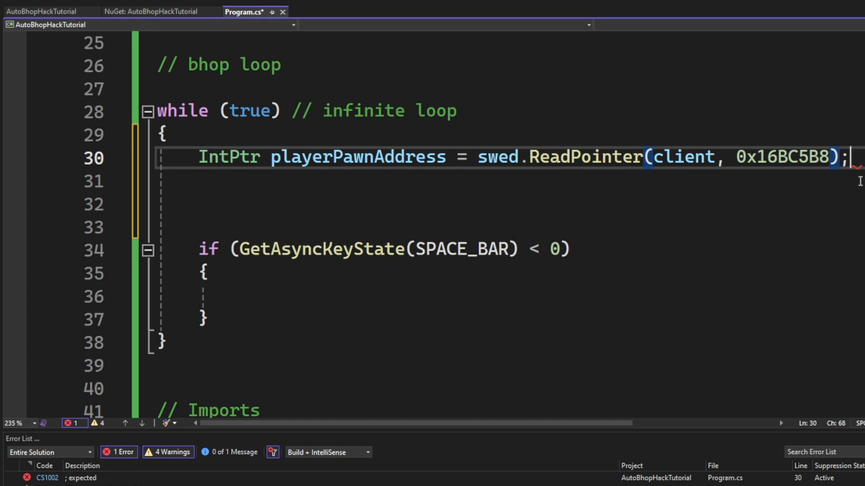
Read fFlag via swed.ReadUInt(playerPawnAddress, 0x3C8), looking up the offset in client.dll offsets
{"action": "type", "text": "uint fFlag"}
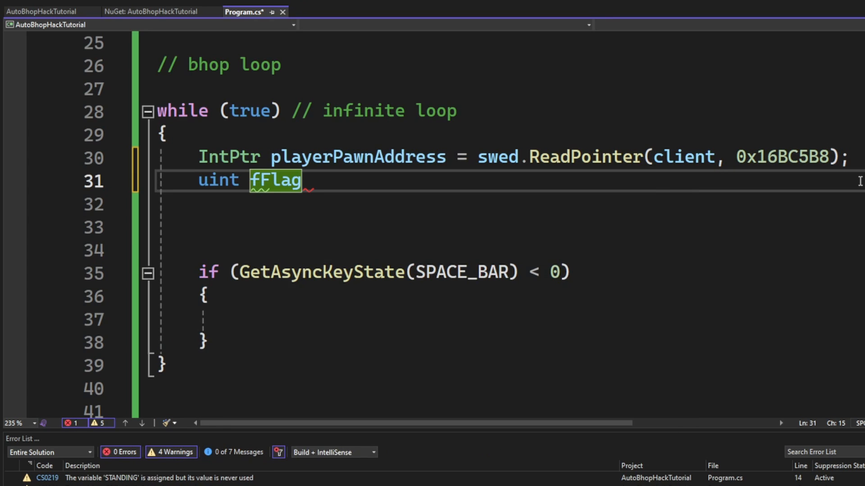
{"action": "type", "text": "= swed.ReadUInt"}
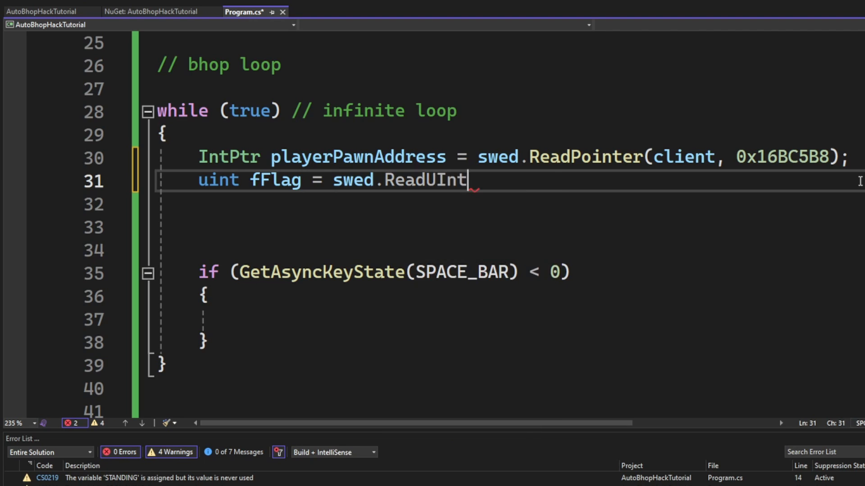
{"action": "type", "text": "(playerPawnAddress,"}
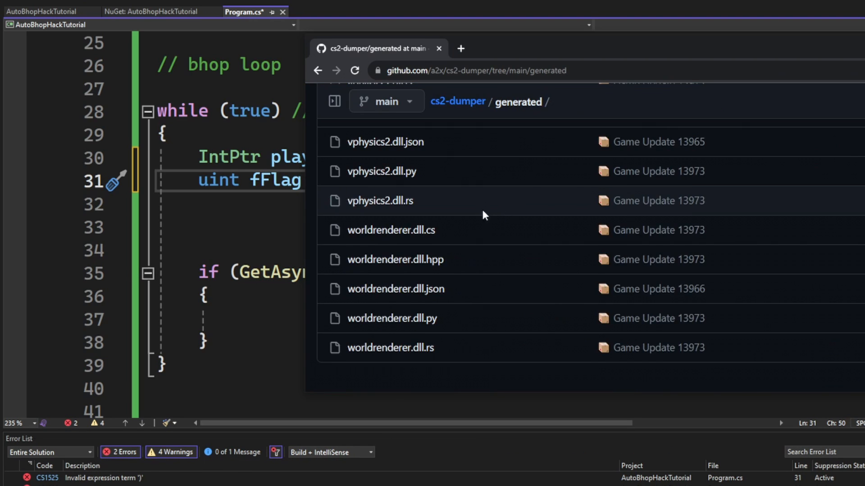
{"action": "type", "text": "client.dll"}
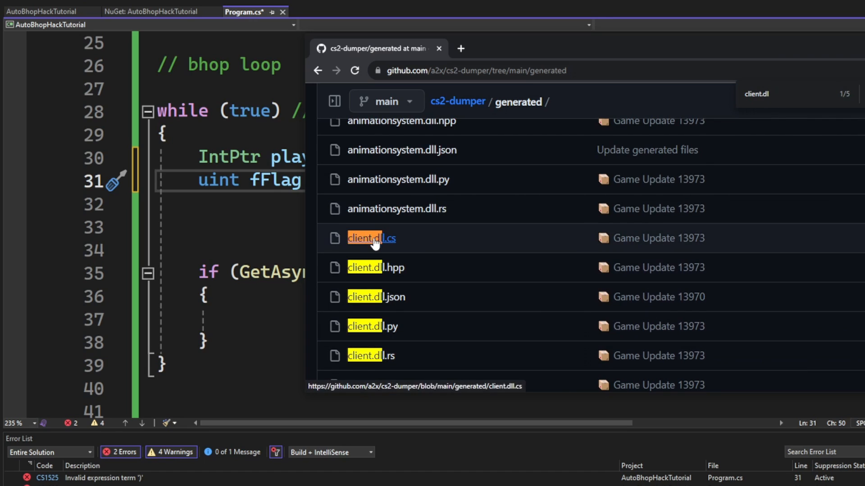
{"action": "left_click", "coordinate": [365, 238]}
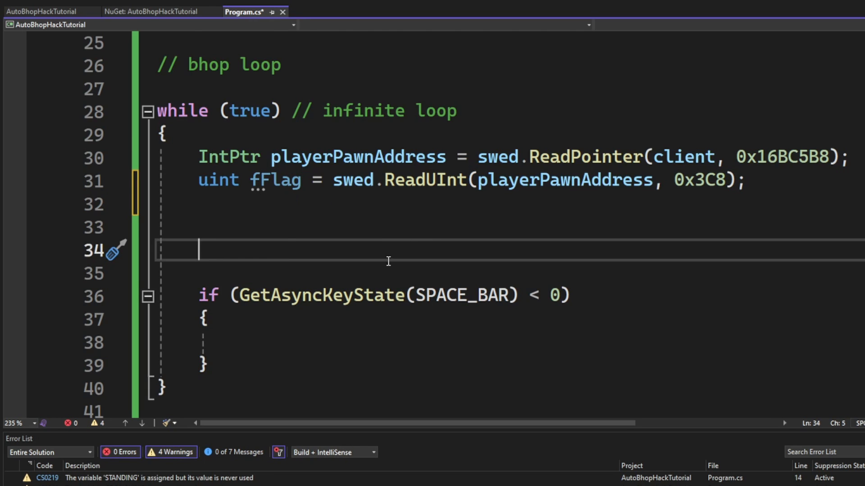
When fFlag is STANDING or CROUCHING, Thread.Sleep(1) then WriteUInt PLUS_JUMP to forceJumpAddress
{"action": "type", "text": "if ("}
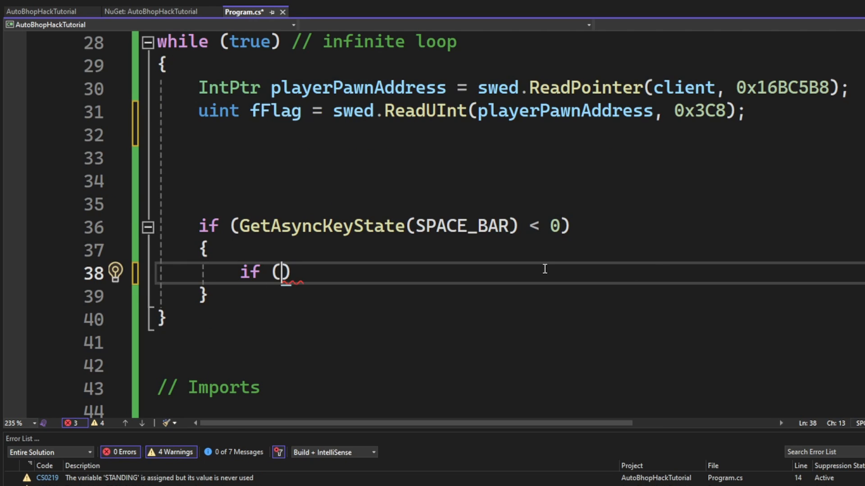
{"action": "type", "text": "fFlag == STANDING || fFlag == CROUCHING"}
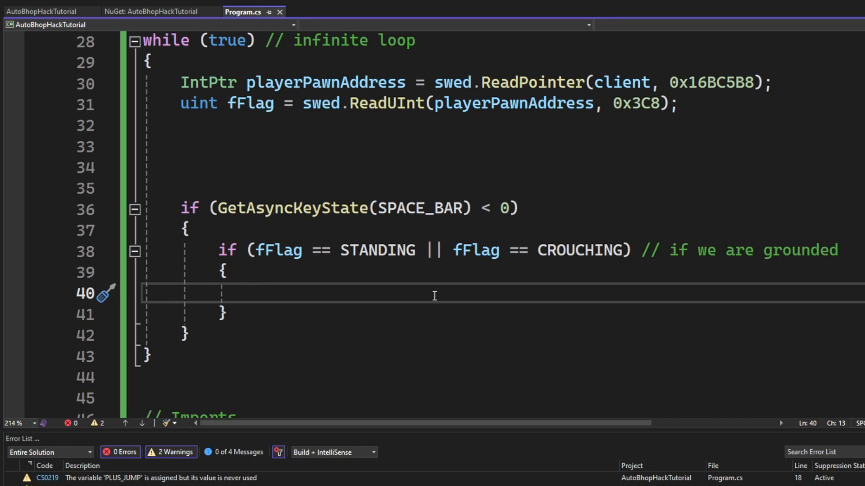
{"action": "type", "text": "Thread.Sleep(1); // it wou"}
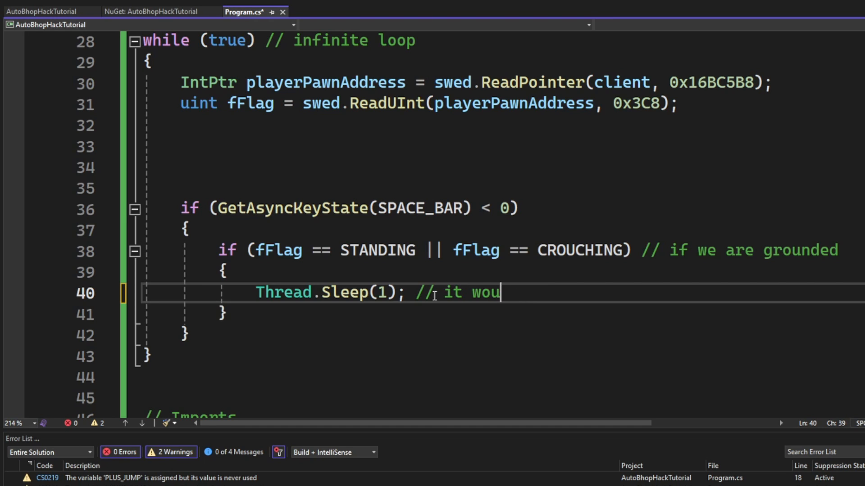
{"action": "type", "text": "ldn't let me jump"}
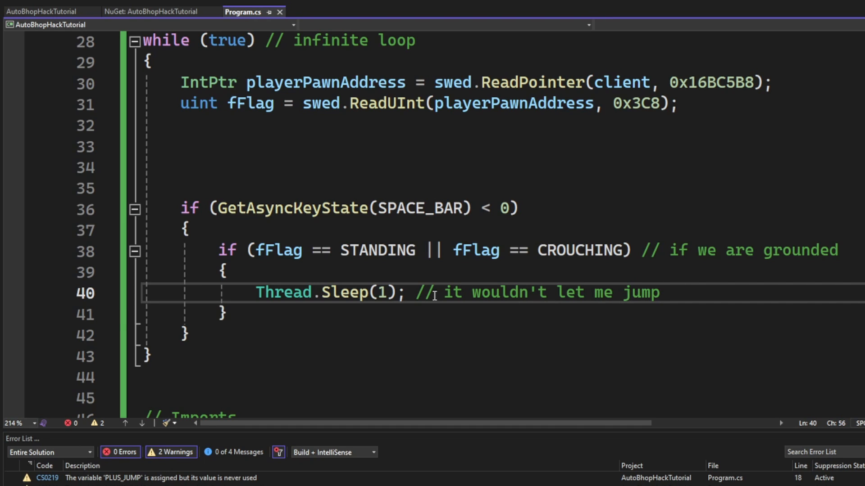
{"action": "type", "text": "swed."}
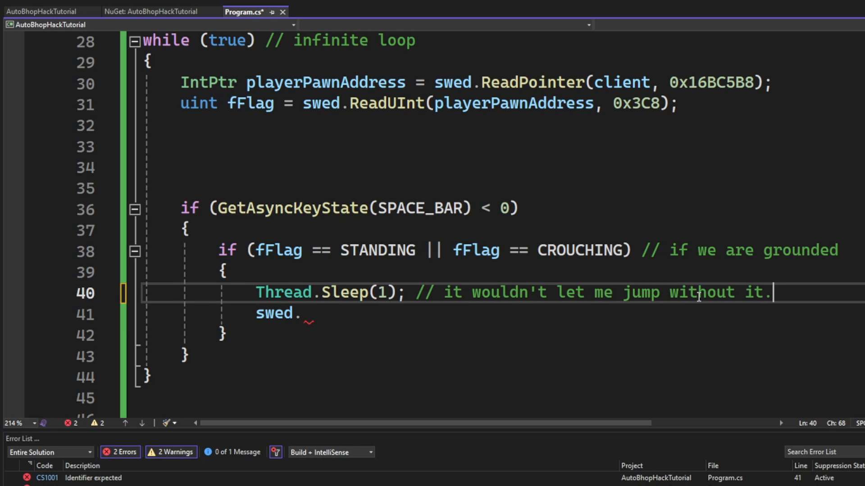
{"action": "type", "text": "WriteUi"}
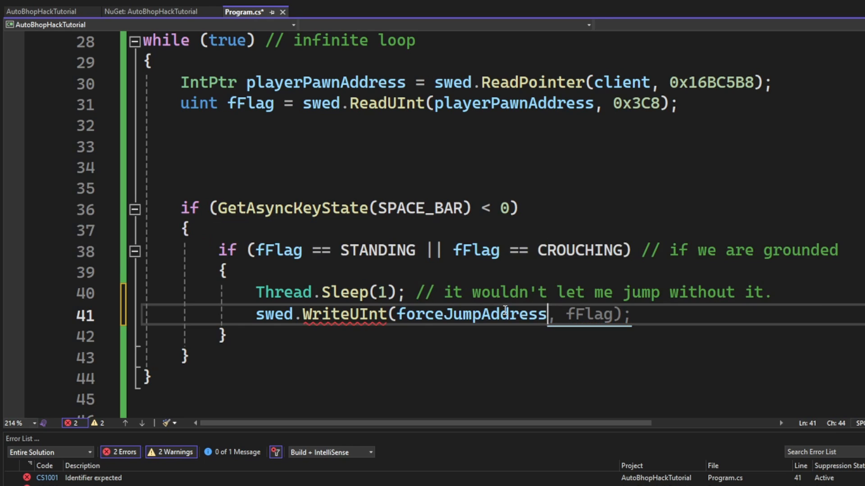
{"action": "type", "text": "PLUS_JUMP); // +jump"}
{"action": "type", "text": "else"}
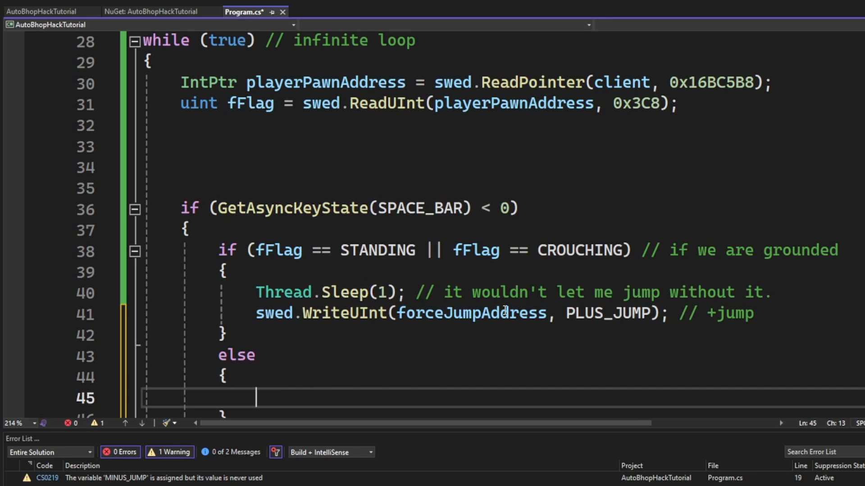
Add an else for being airborne that writes MINUS_JUMP to forceJumpAddress, plus a Thread.Sleep
{"action": "type", "text": "// if we are in the air"}
{"action": "type", "text": "swe"}
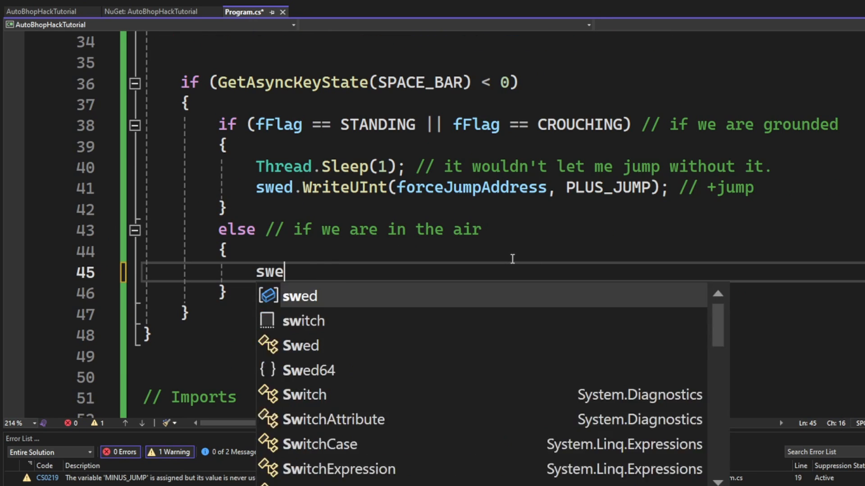
{"action": "type", "text": "d.WriteUInt(forceJumpAddress, MINUS_JUMP); // -jump"}
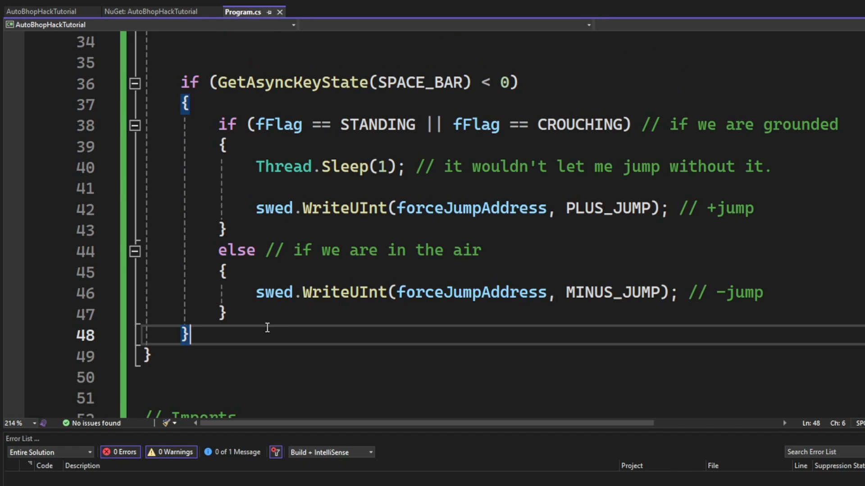
{"action": "type", "text": "Thread.Sleep("}
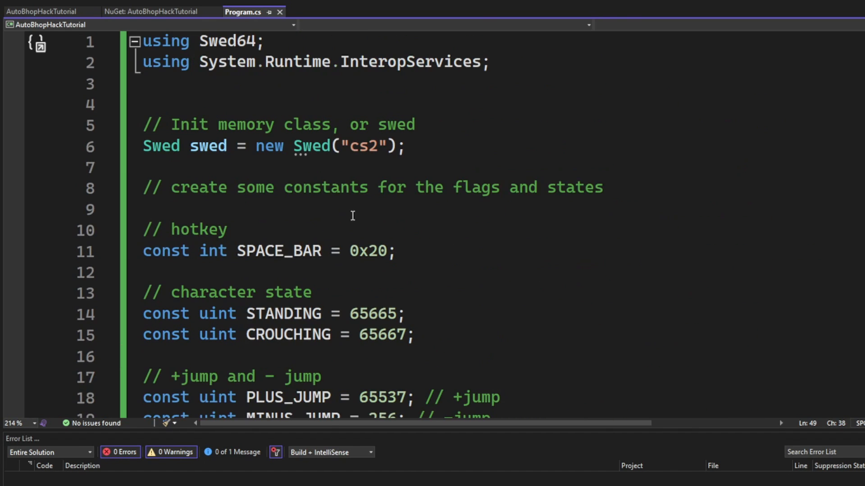
{"action": "scroll", "scroll_direction": "down", "scroll_amount": 3}
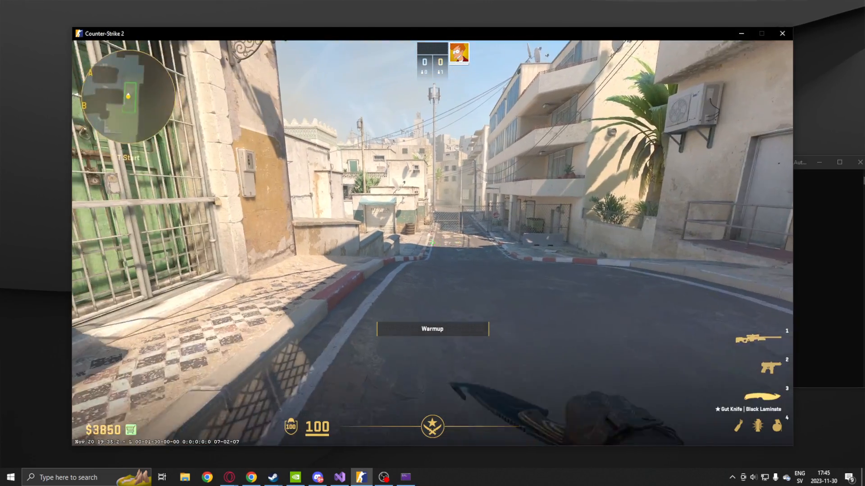
{"action": "mouse_move", "coordinate": [433, 243]}
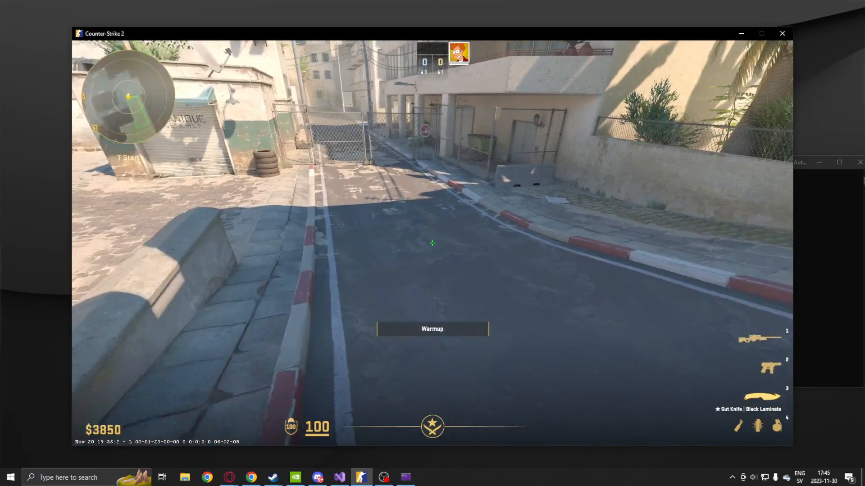
{"action": "mouse_move", "coordinate": [432, 244]}
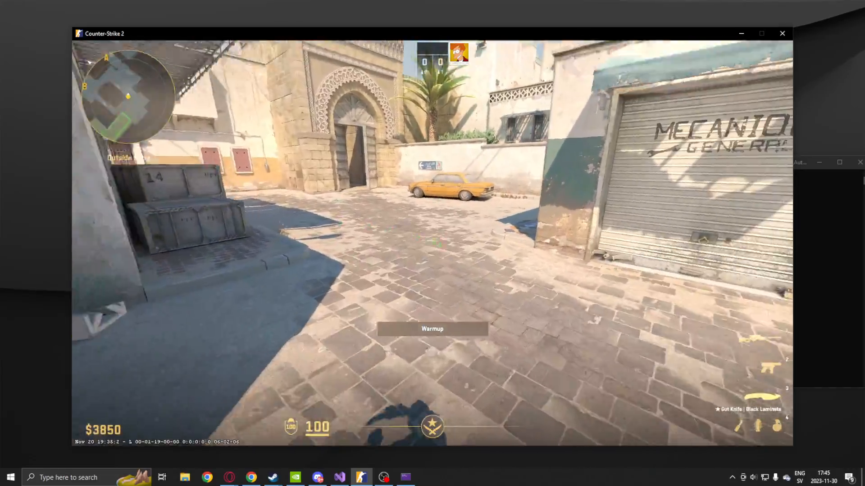